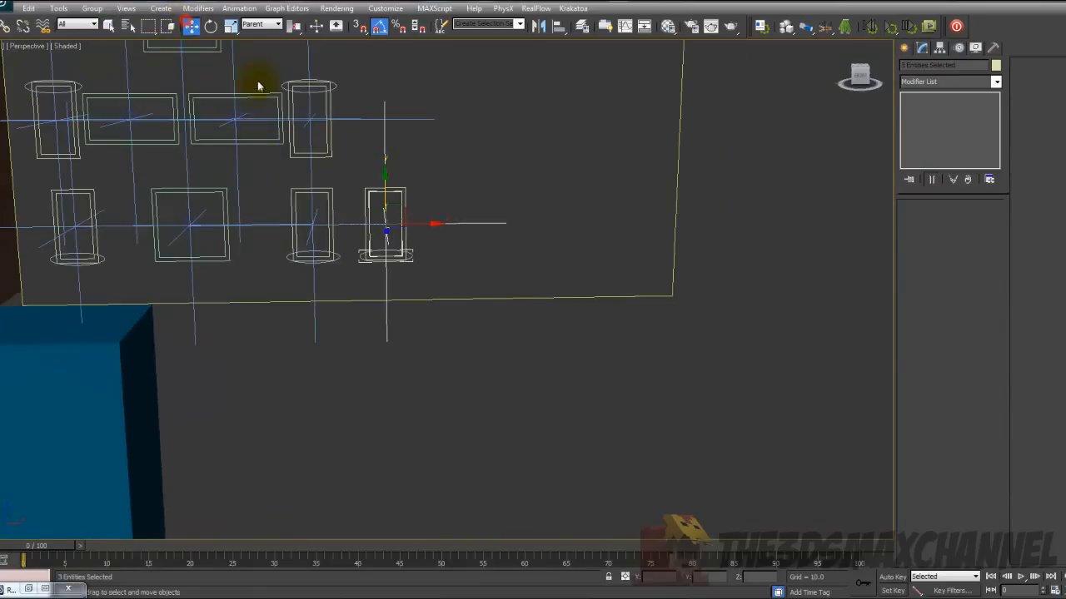
Step: Slide Left_Eyelid_Circle004 rightward along X within the control panel frame
left_click_drag(258, 86, 509, 279)
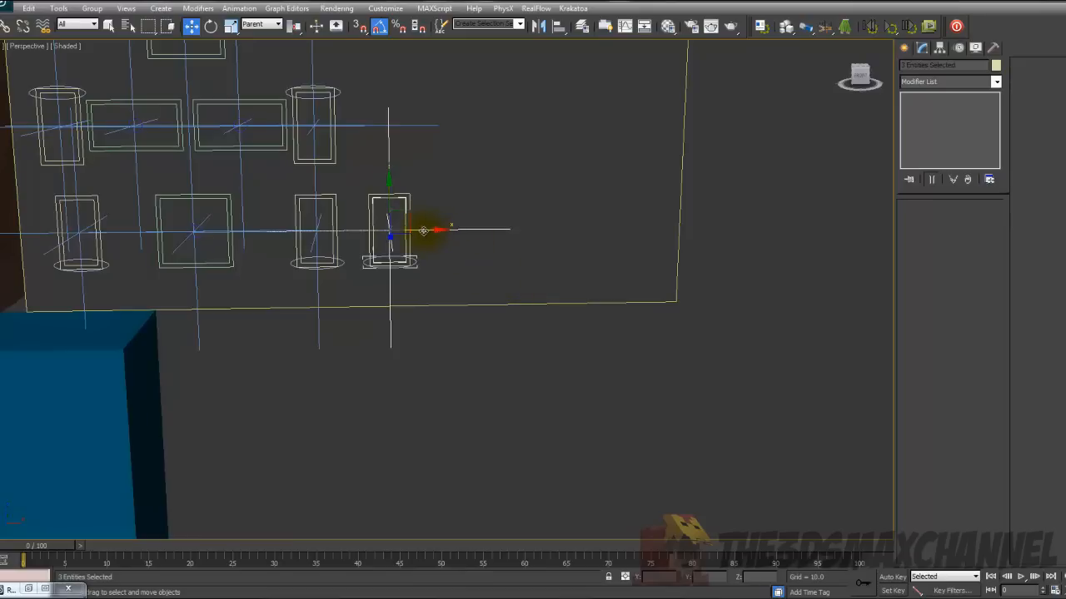
left_click_drag(436, 229, 702, 225)
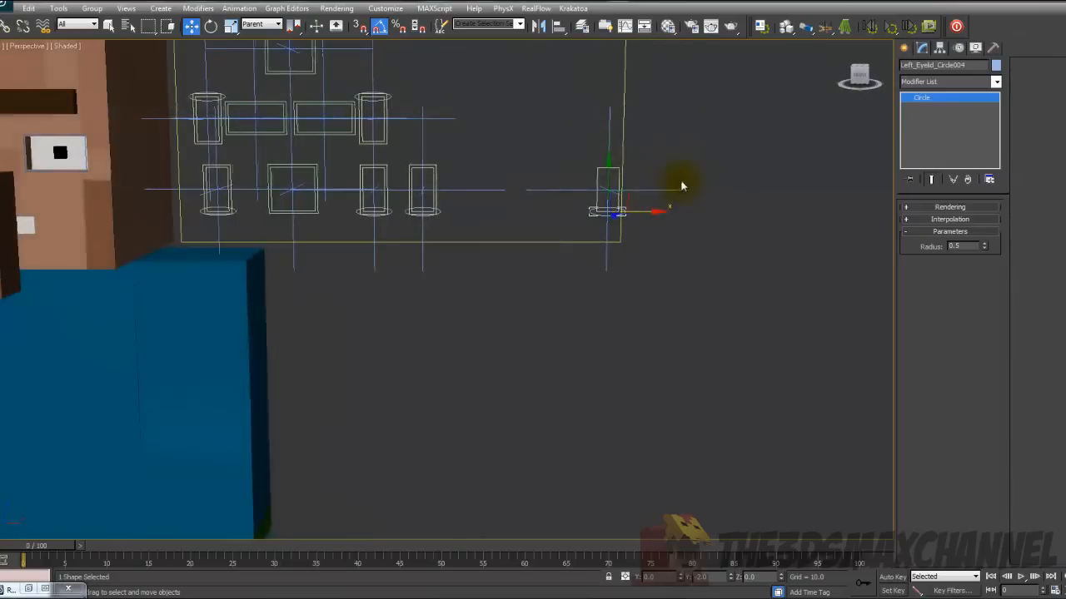
Step: In Reaction Manager, add the eyelid circle's Transform Position as the reaction master
left_click(240, 8)
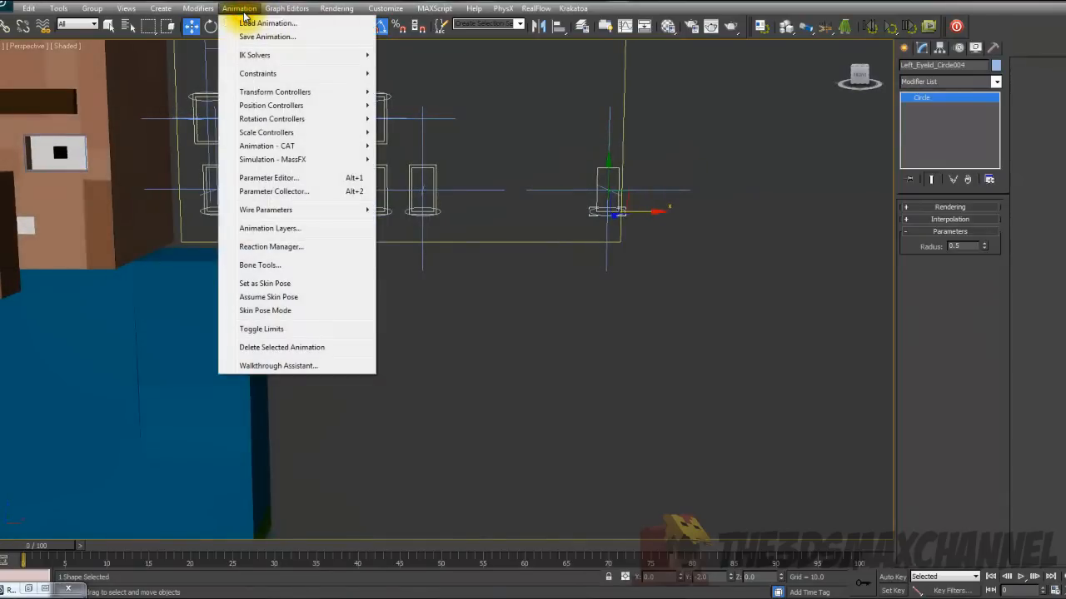
mouse_move(258, 247)
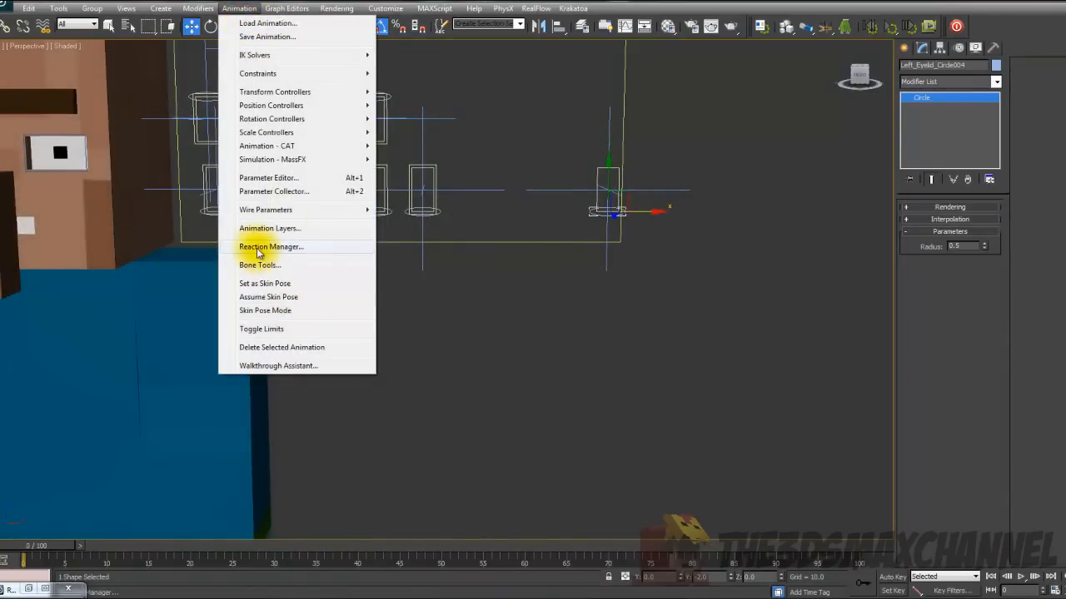
mouse_move(270, 253)
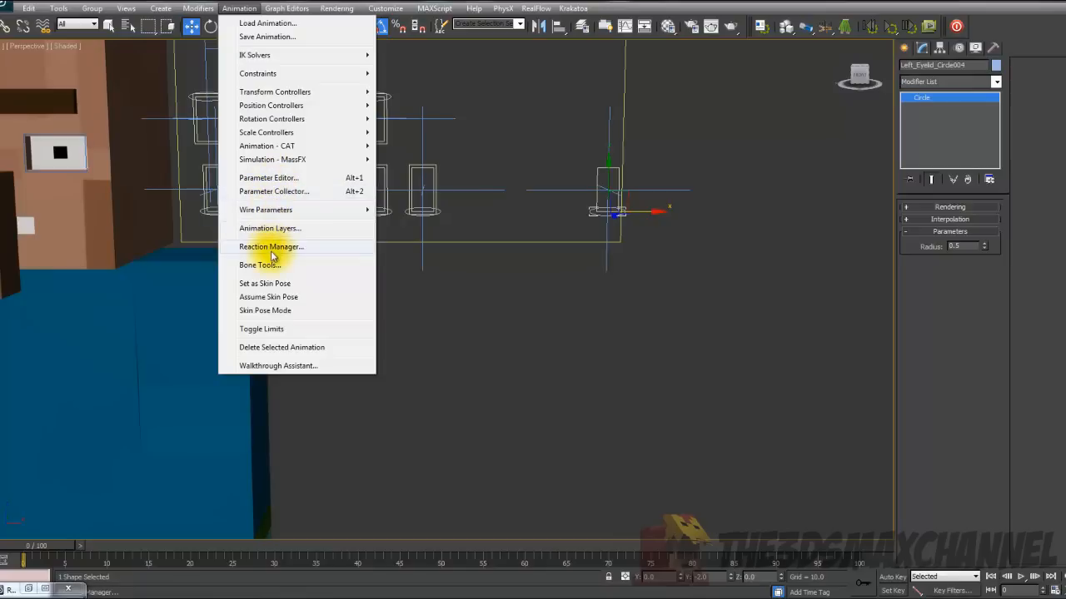
left_click(270, 246)
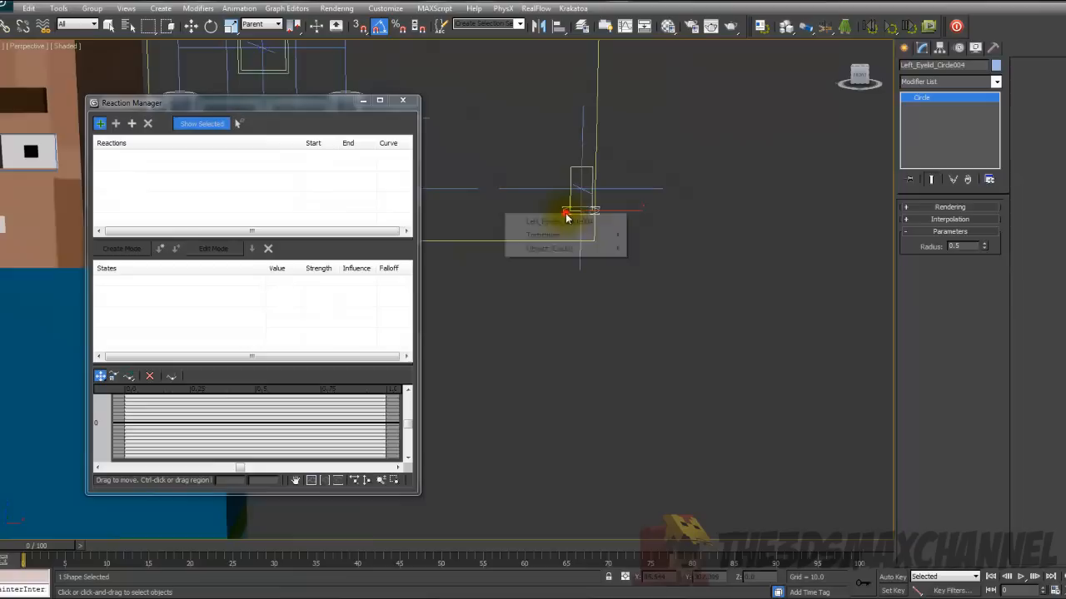
mouse_move(542, 234)
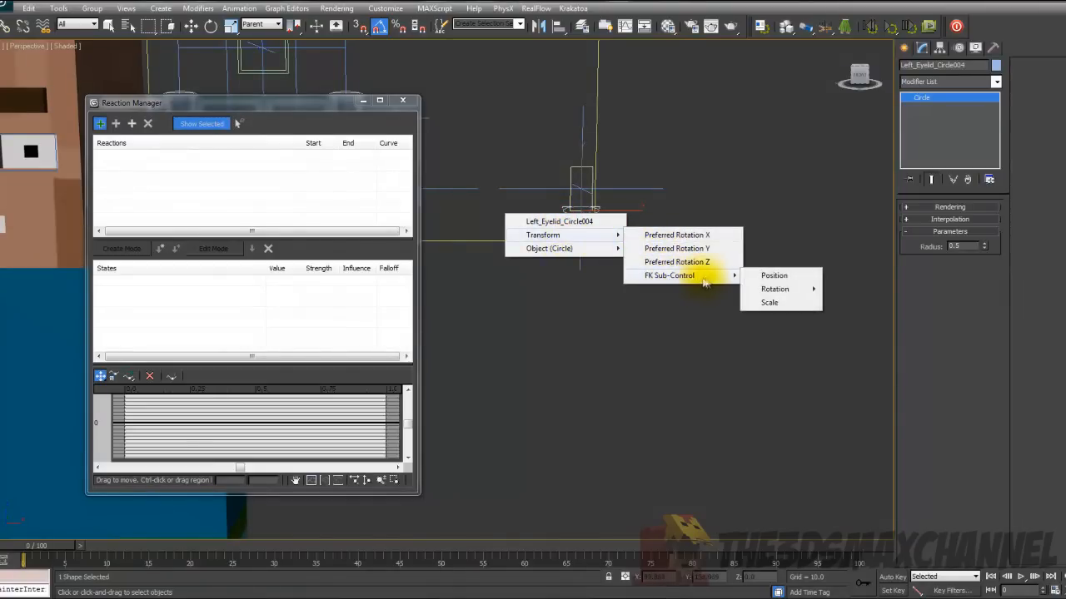
left_click(773, 275)
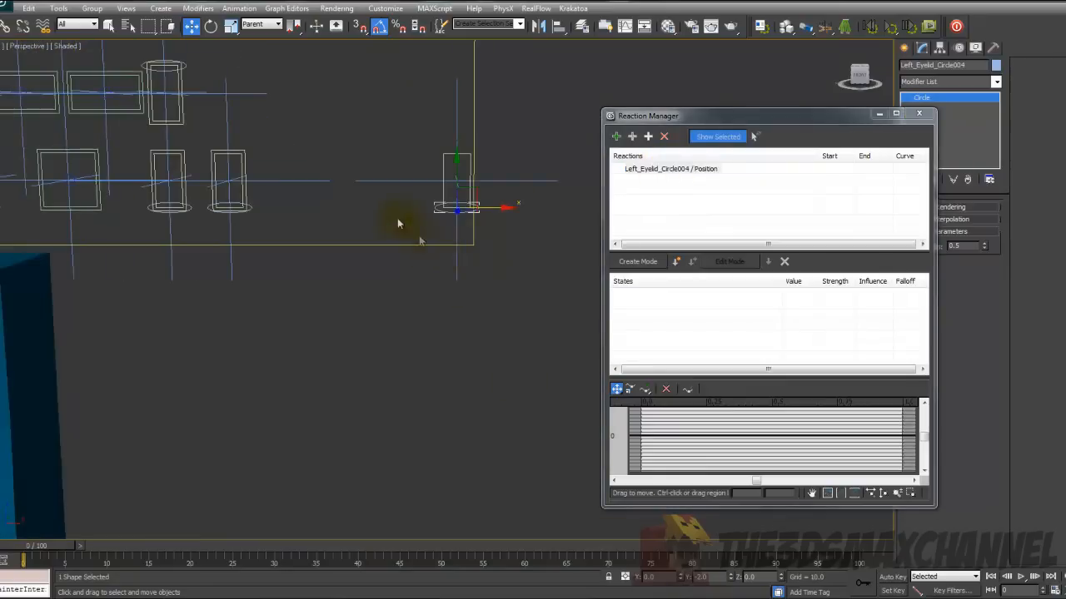
Step: Add Box032's Morpher channel [1] Box033 as slave, creating the first reaction state
left_click(263, 24)
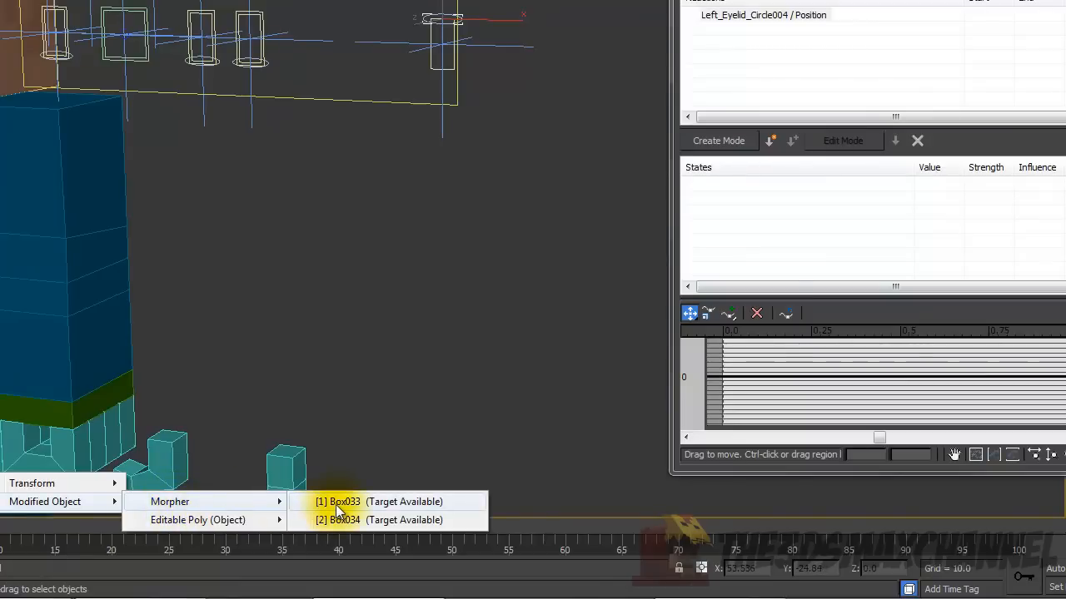
left_click(341, 501)
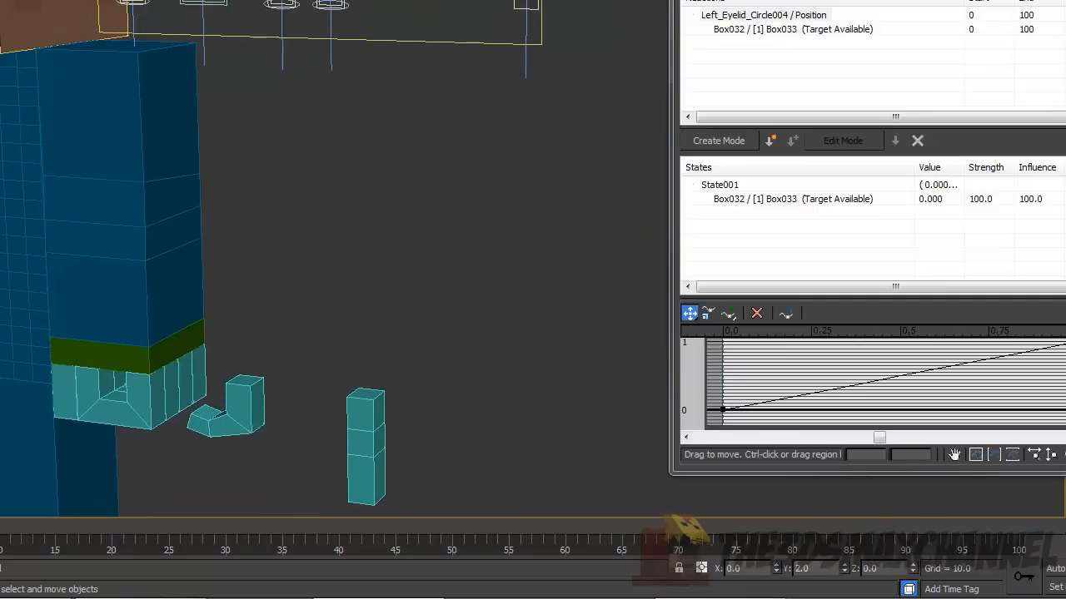
left_click(813, 570)
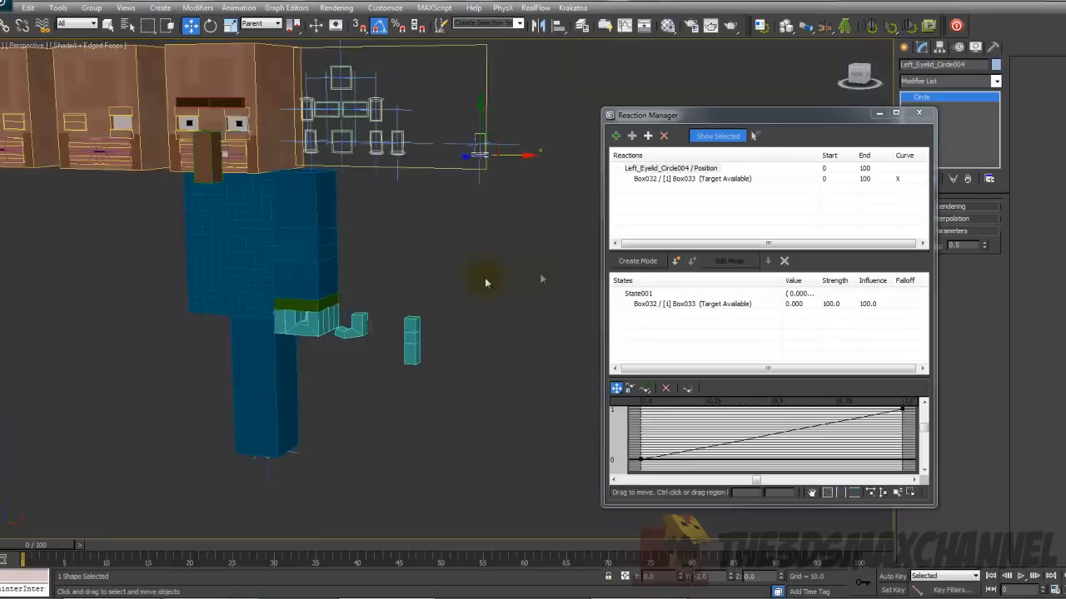
mouse_move(675, 263)
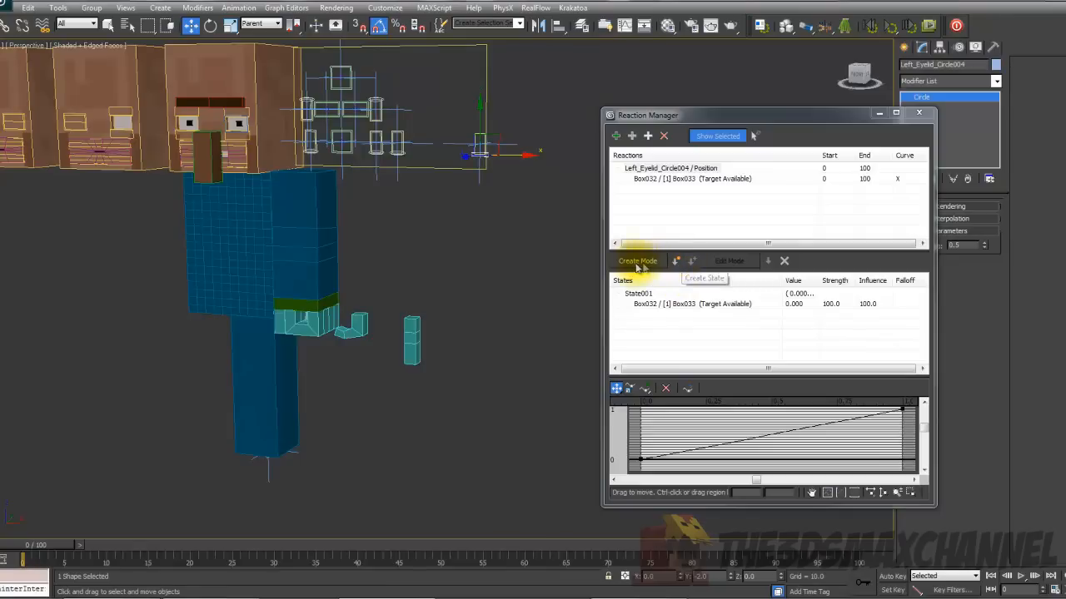
Step: Create State002 and set its Box033 morph value to 100
left_click(676, 260)
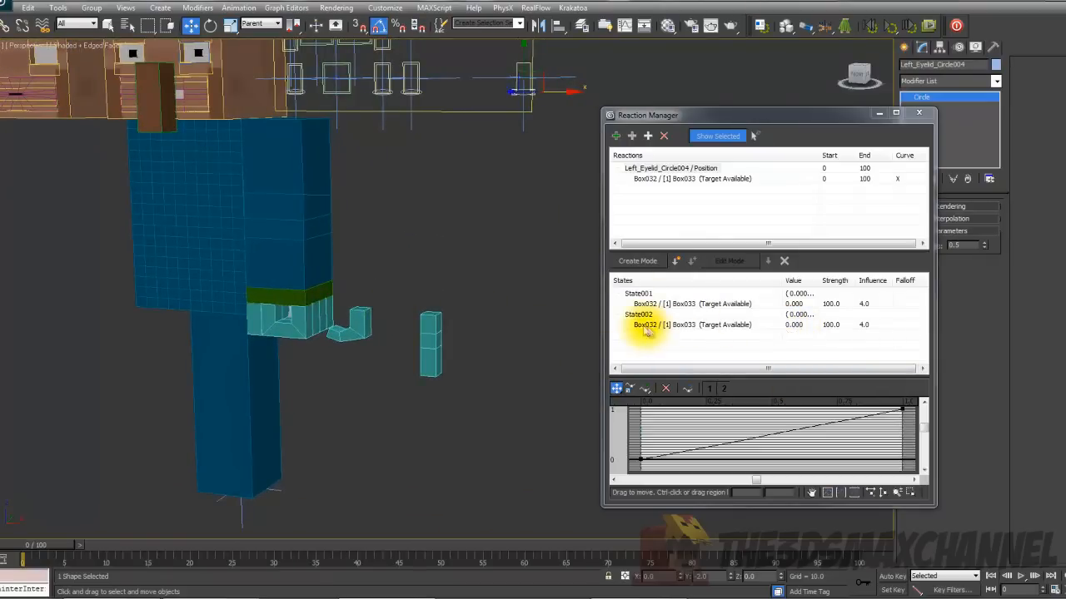
left_click(689, 325)
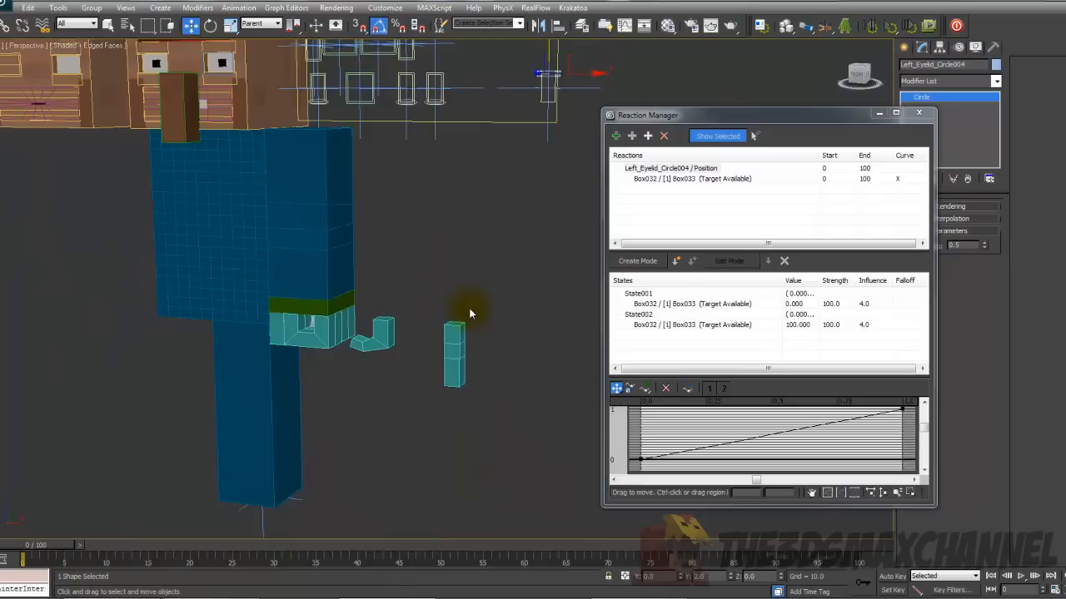
mouse_move(496, 170)
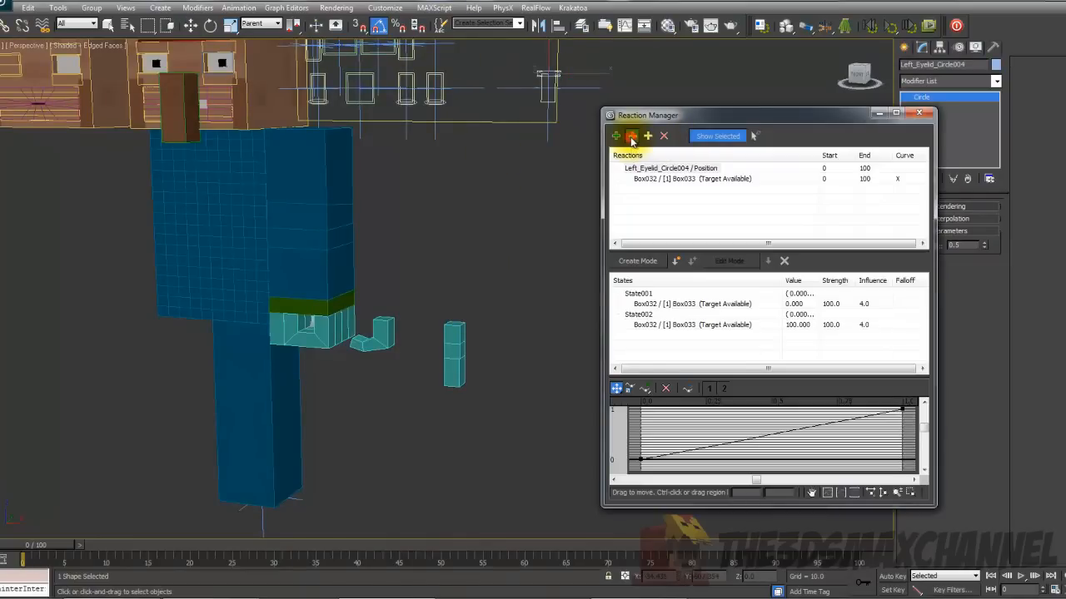
Step: Add Morpher channel [2] Box034 as a second slave driven by the eyelid circle
right_click(320, 344)
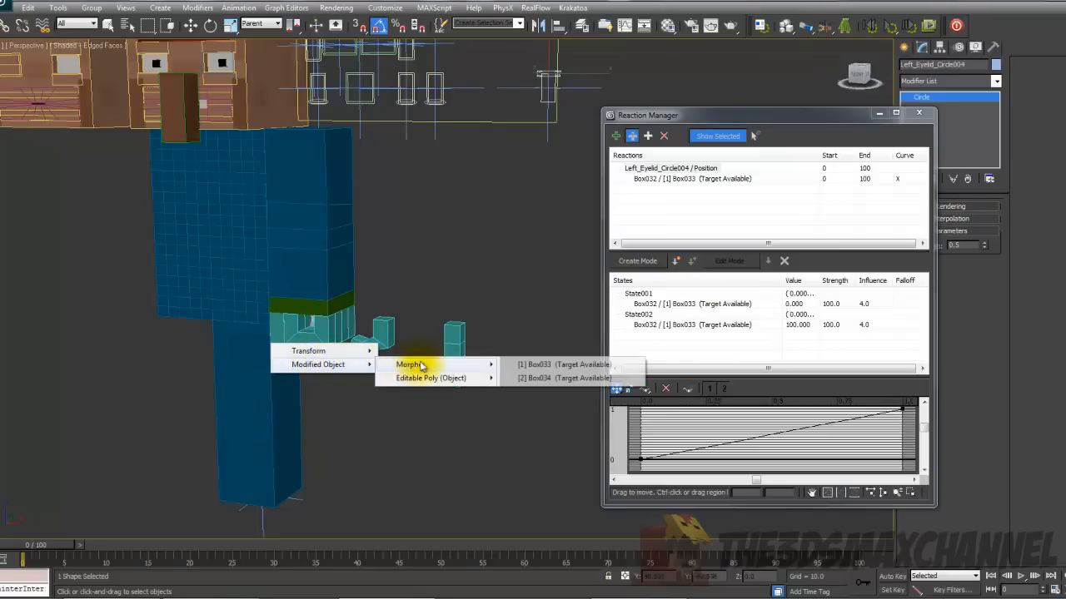
left_click(564, 378)
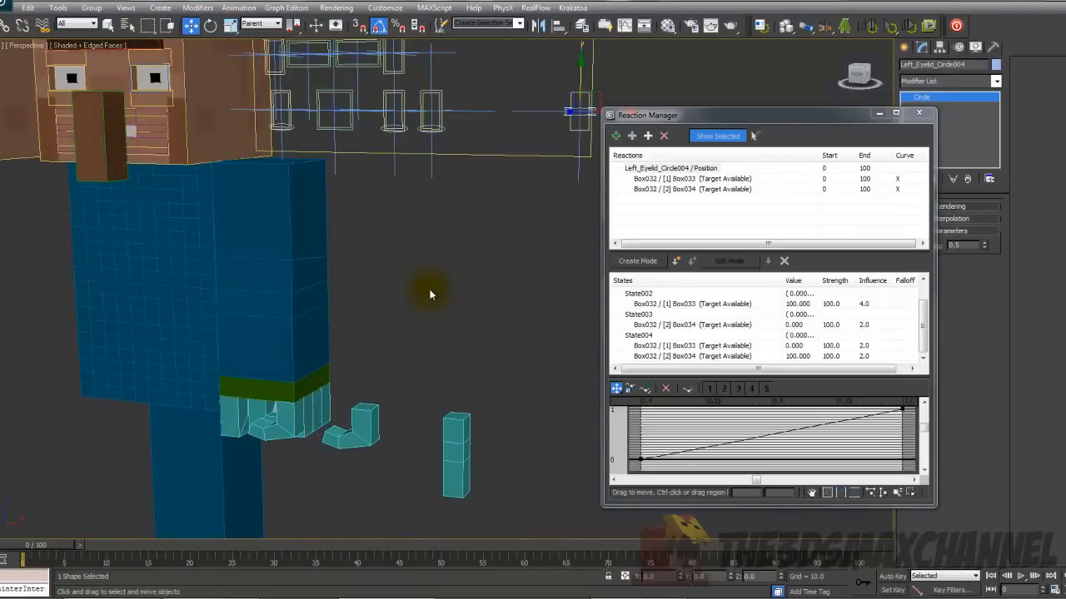
mouse_move(408, 267)
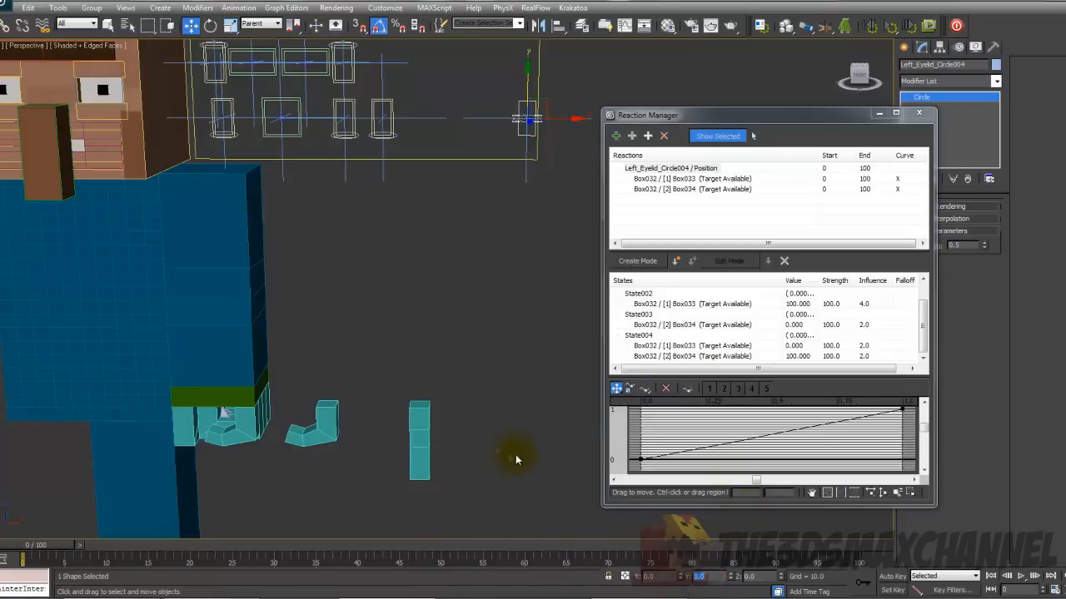
Step: Edit State005's Box033 and Box034 values, entering 0 and position -2.0, then close Reaction Manager
left_click_drag(516, 458, 456, 350)
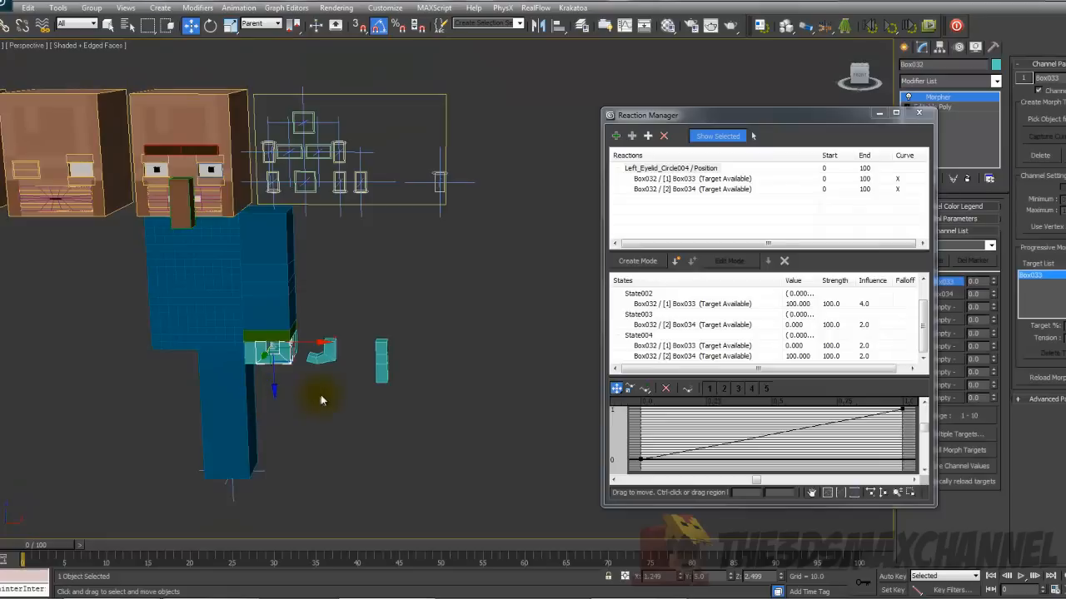
mouse_move(822, 576)
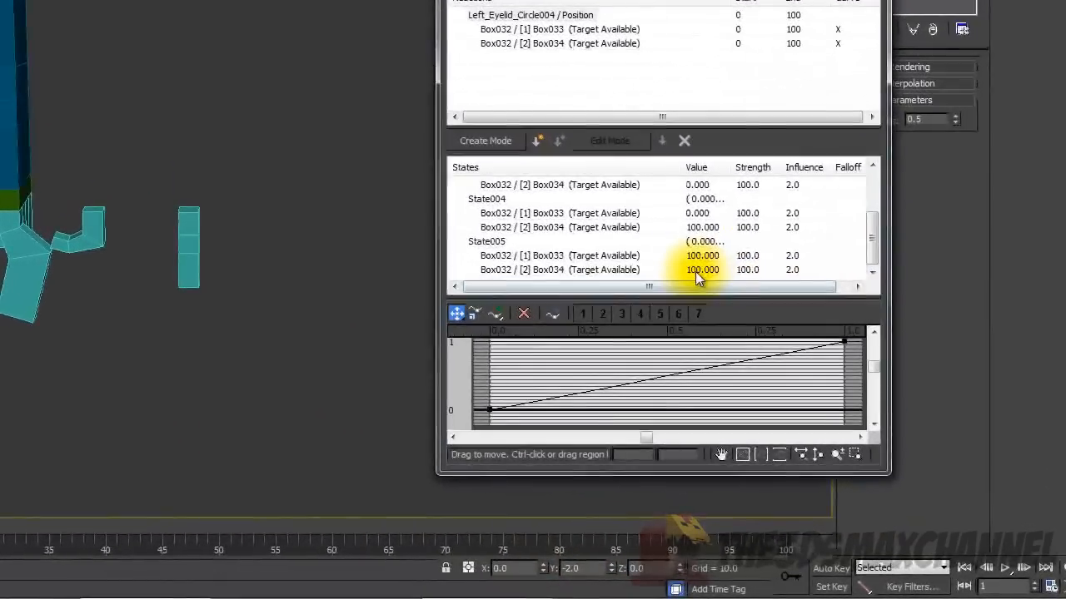
left_click(560, 256)
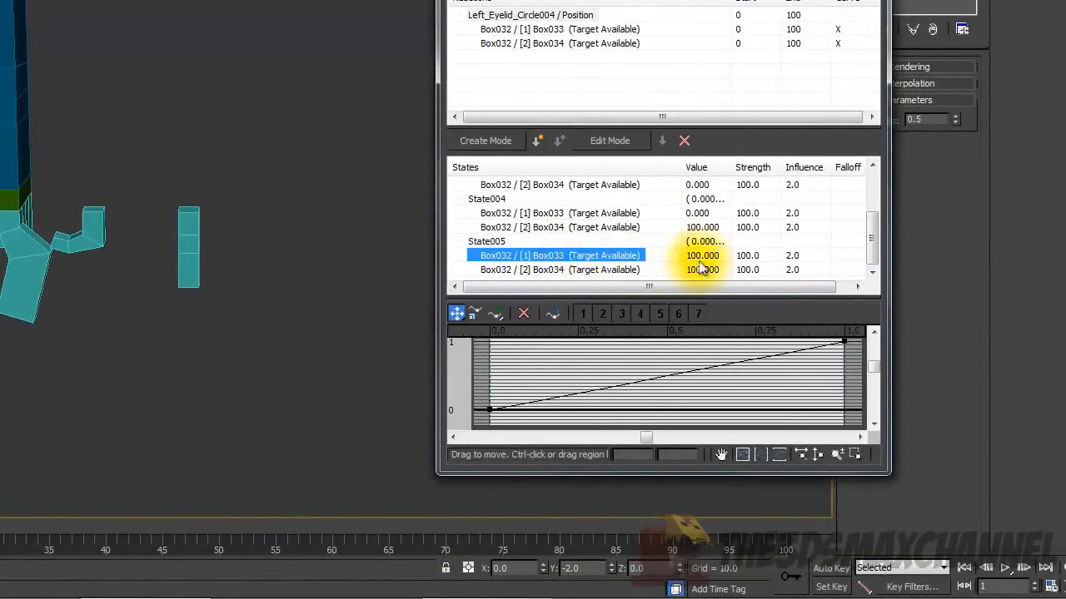
left_click(560, 270)
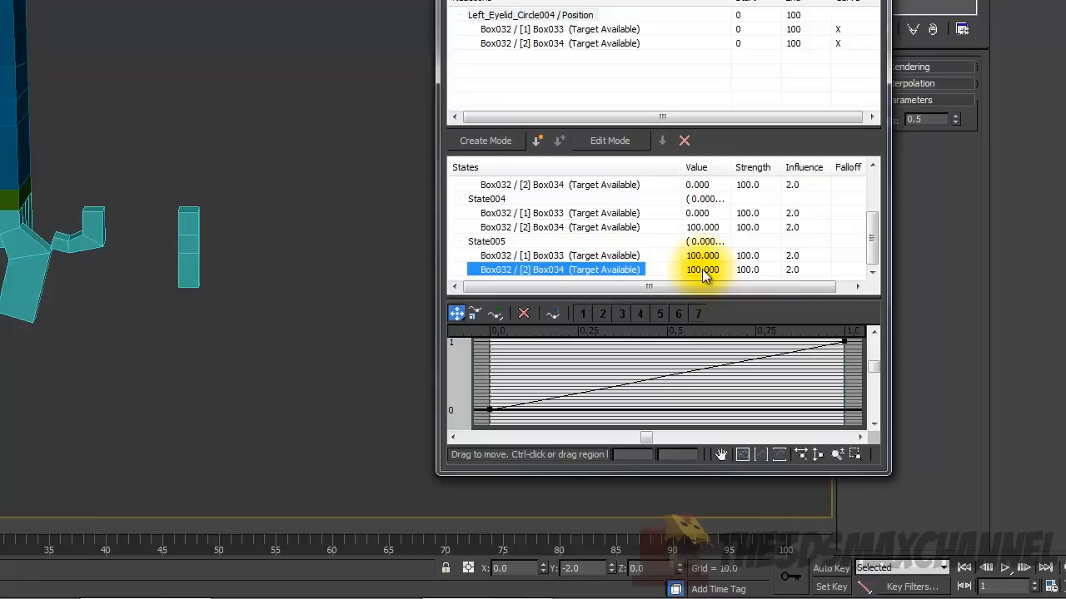
double_click(702, 270)
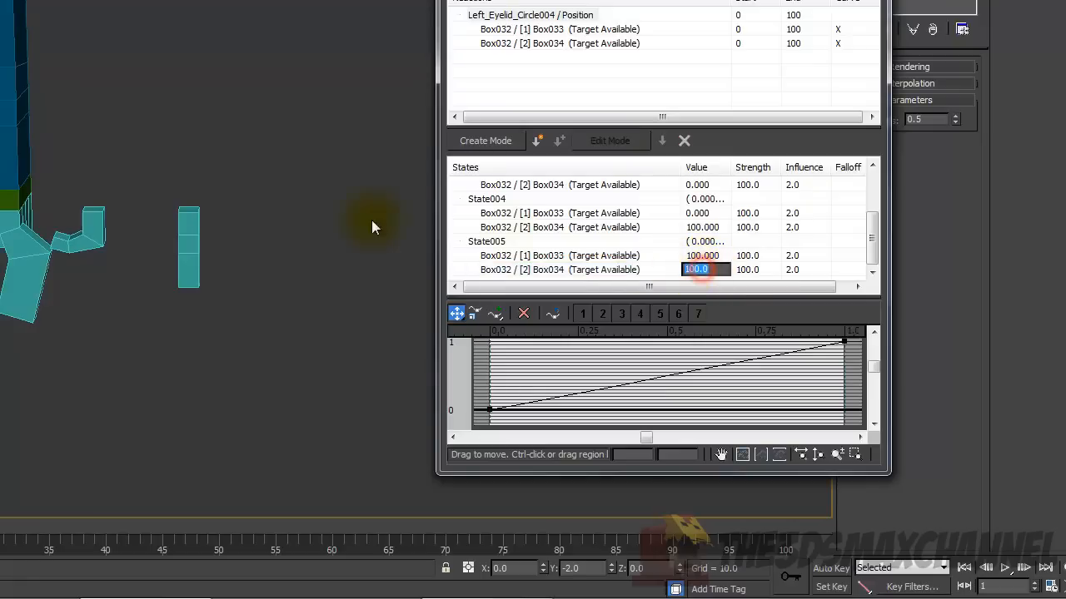
type("00")
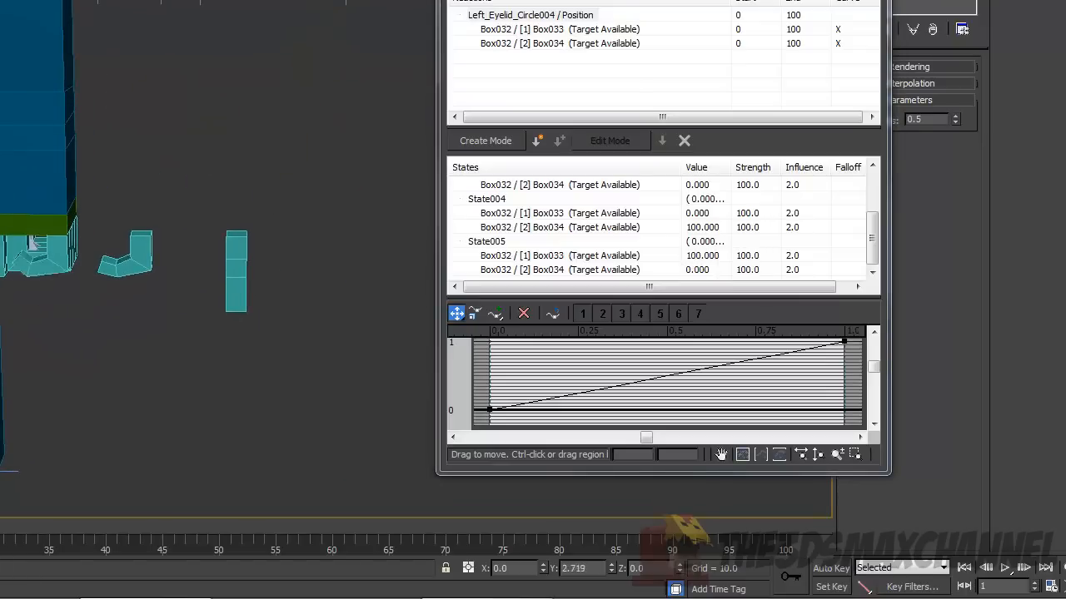
type("-2.0")
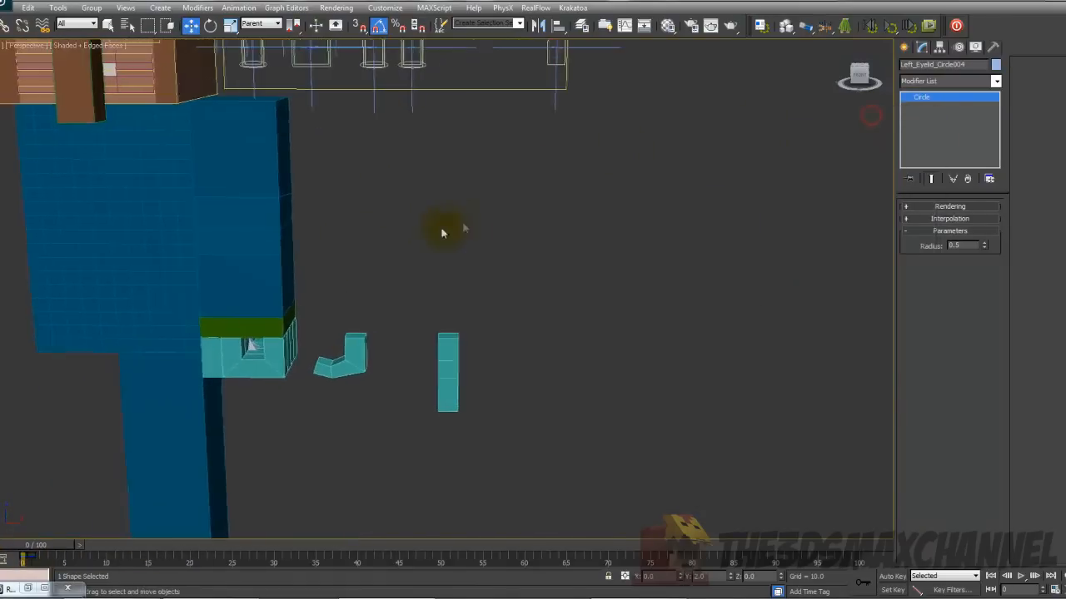
Step: Deselect everything and select only the U-shaped mouth block on the face
left_click(250, 350)
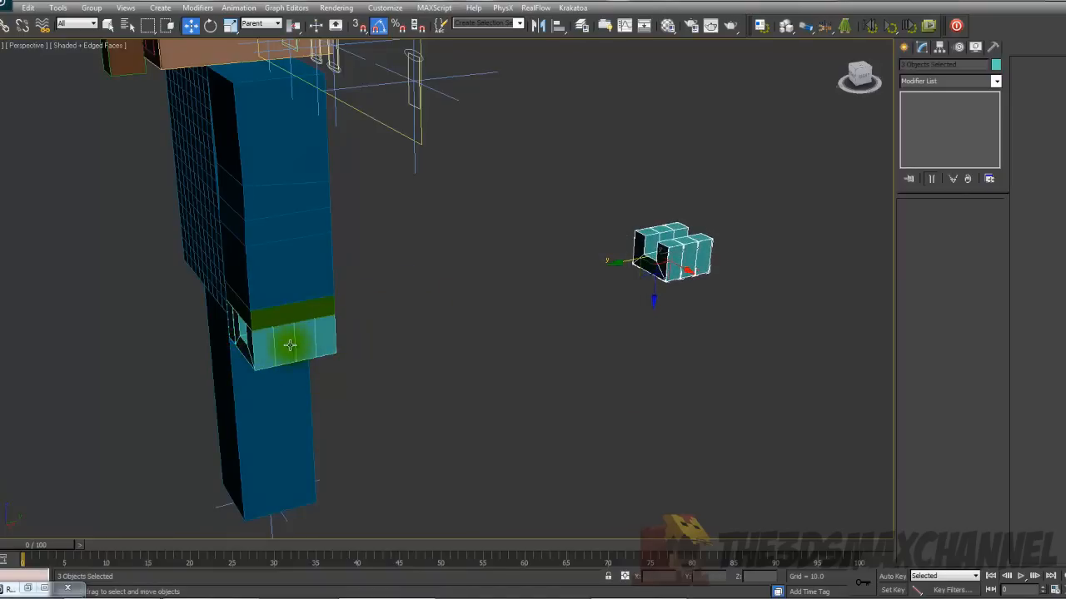
left_click(313, 353)
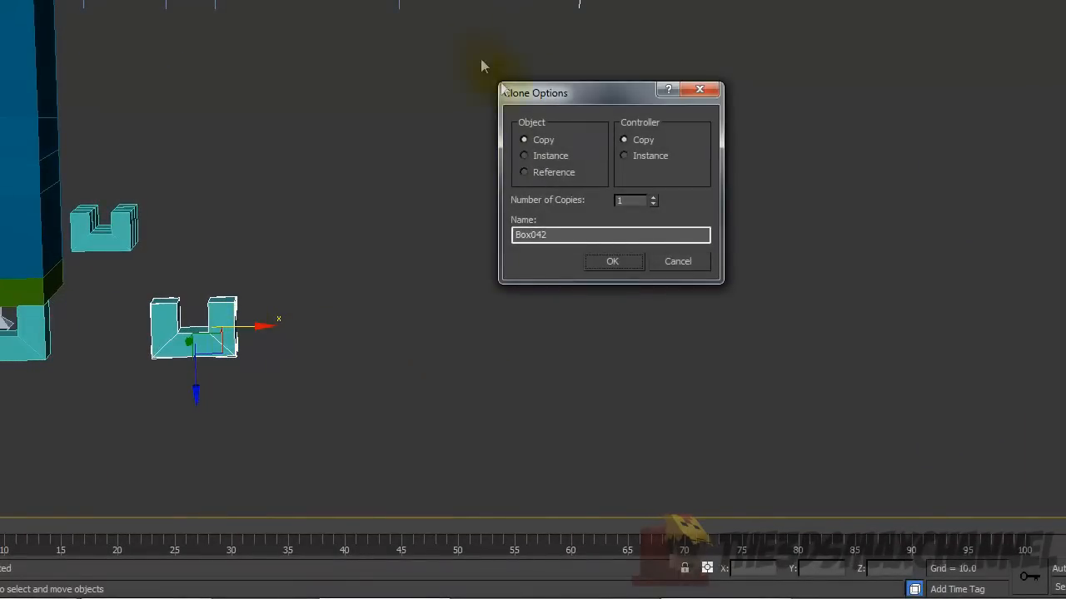
mouse_move(431, 98)
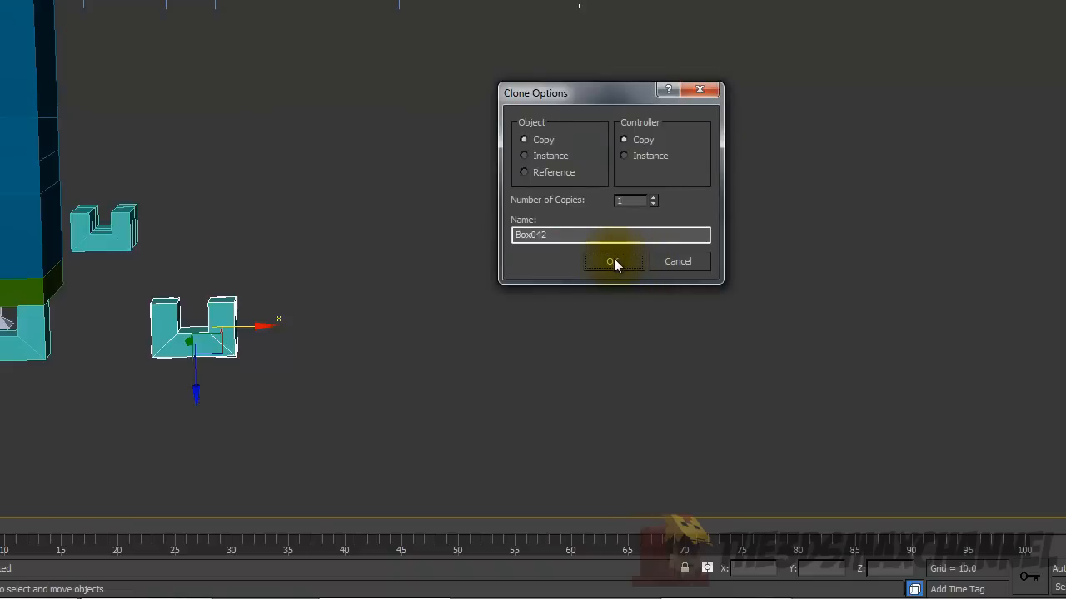
Step: Clone the mouth block as several independent copies via Clone Options
left_click(653, 196)
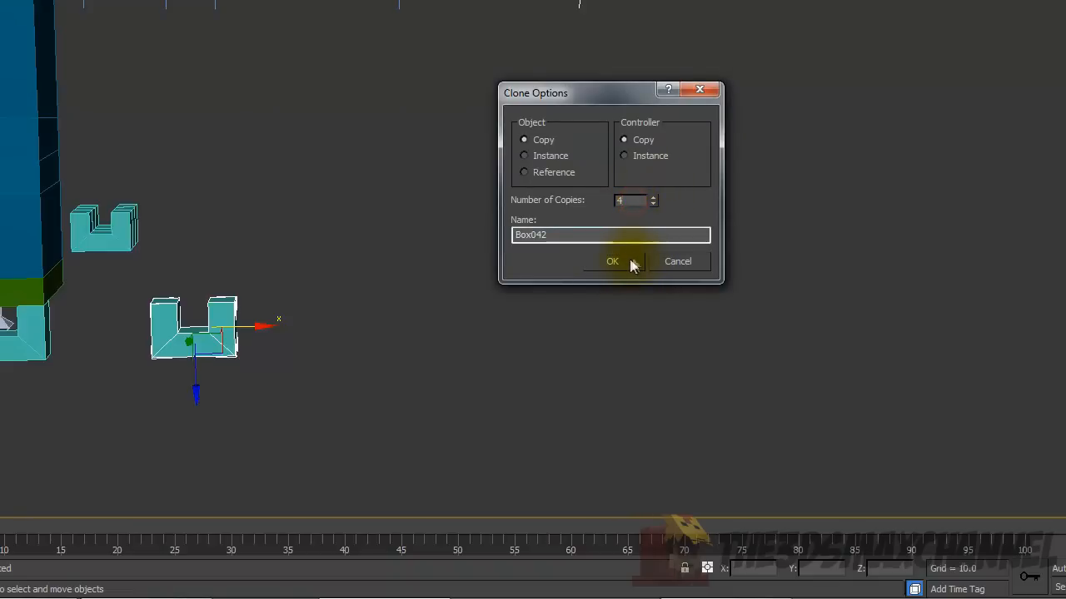
left_click(613, 260)
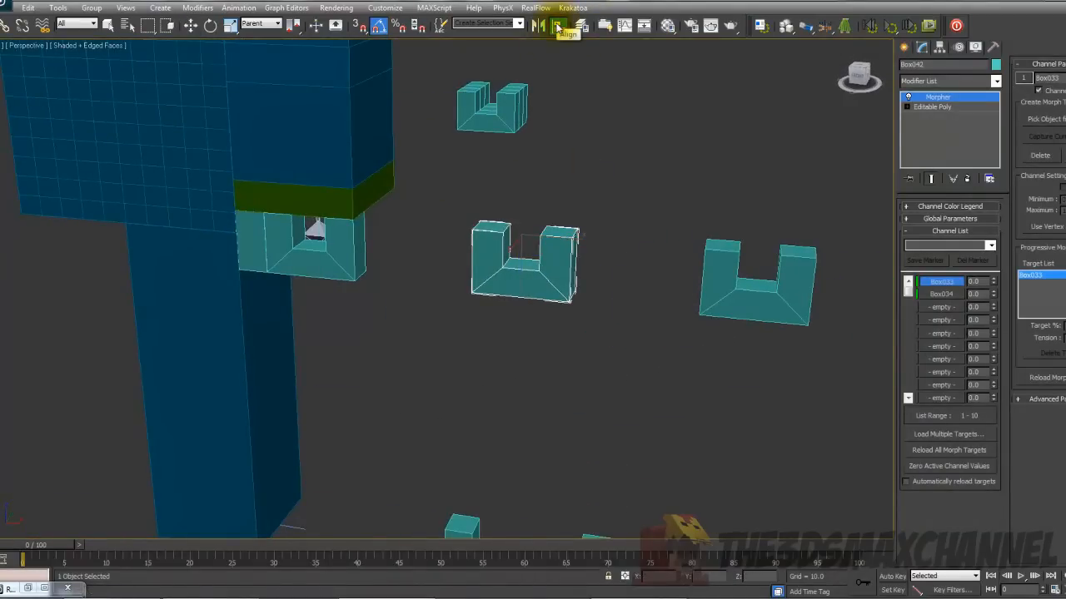
Step: Align the mouth copies to the head's mouth piece on X/Y/Z pivot position, moving spares aside
left_click(557, 25)
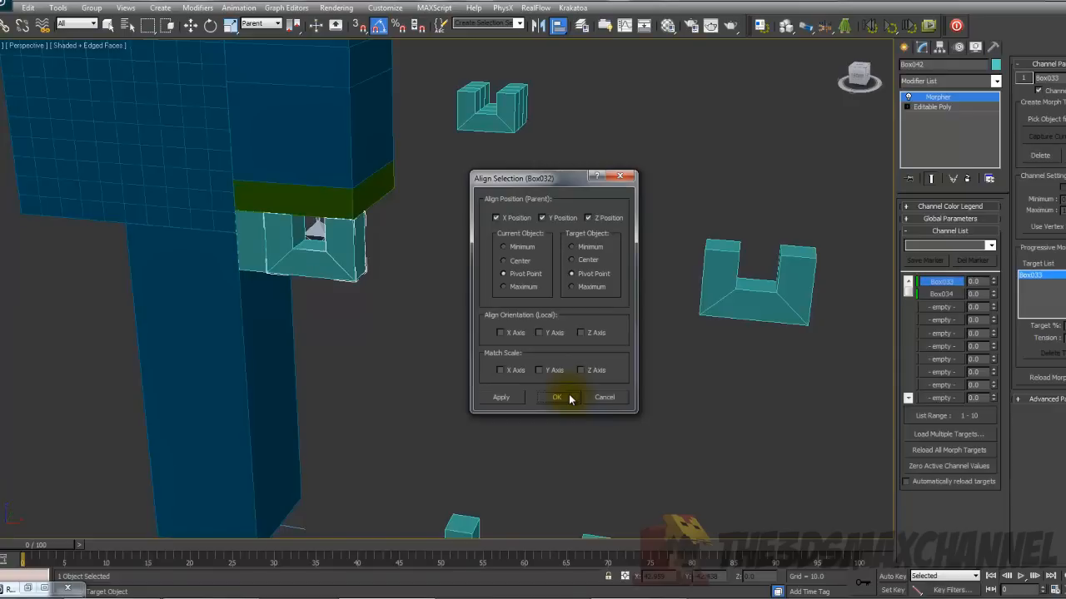
left_click(556, 396)
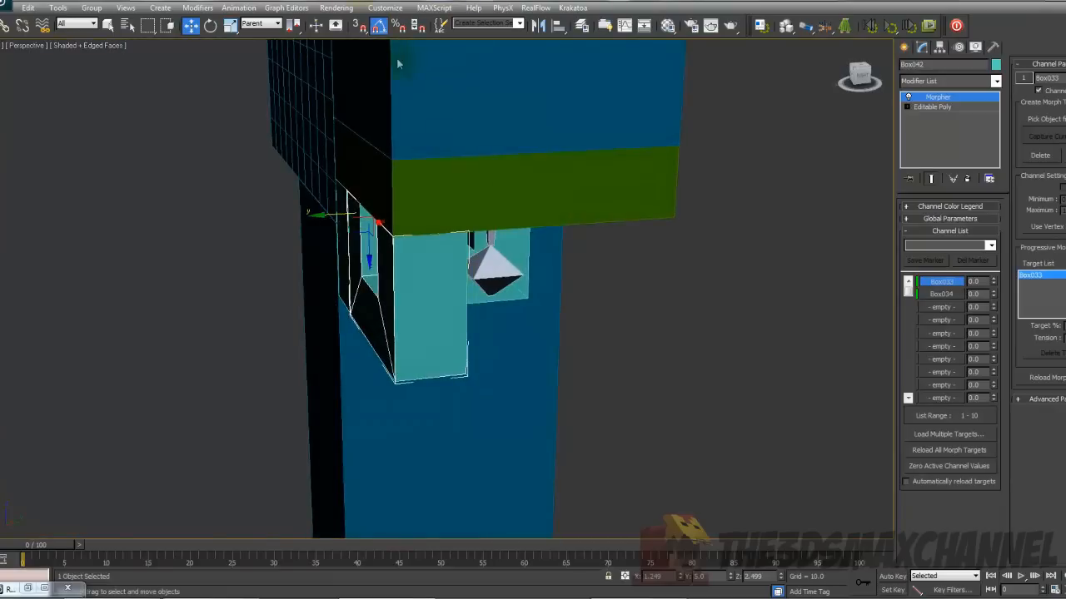
mouse_move(356, 25)
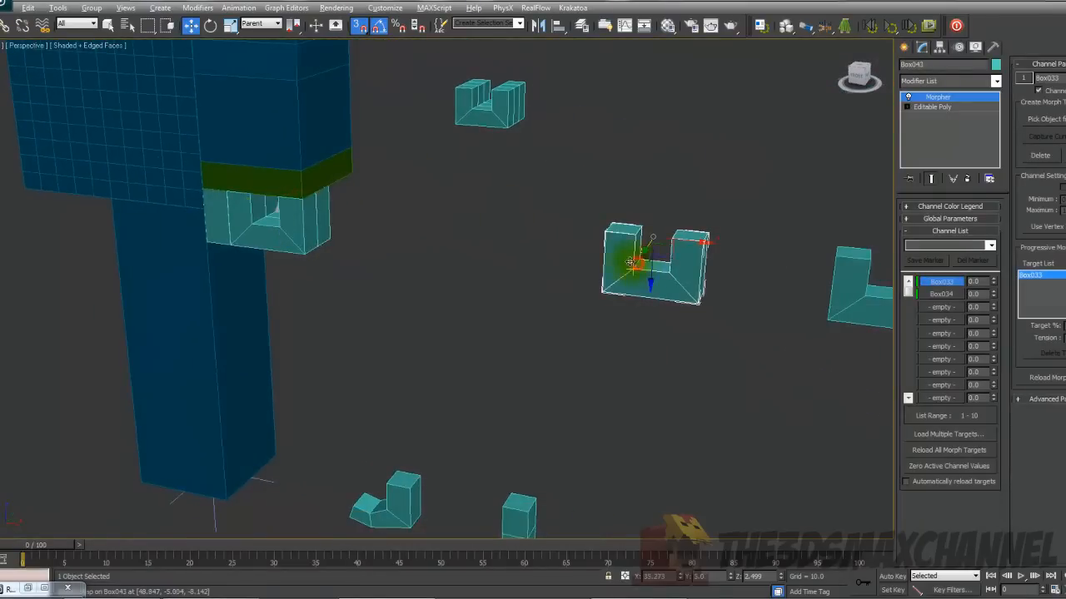
left_click_drag(632, 264, 516, 333)
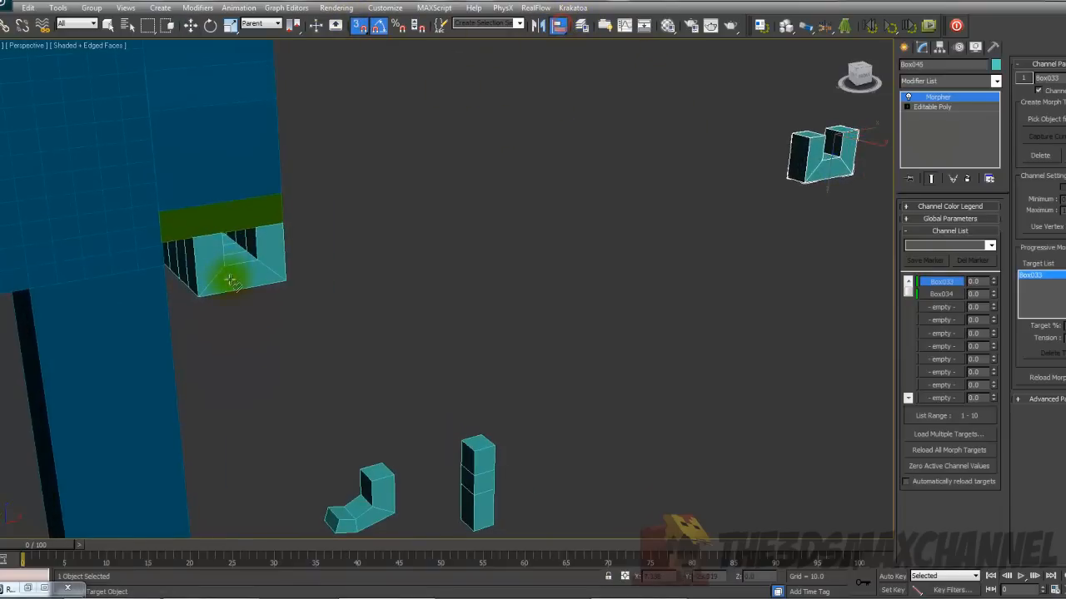
left_click(214, 24)
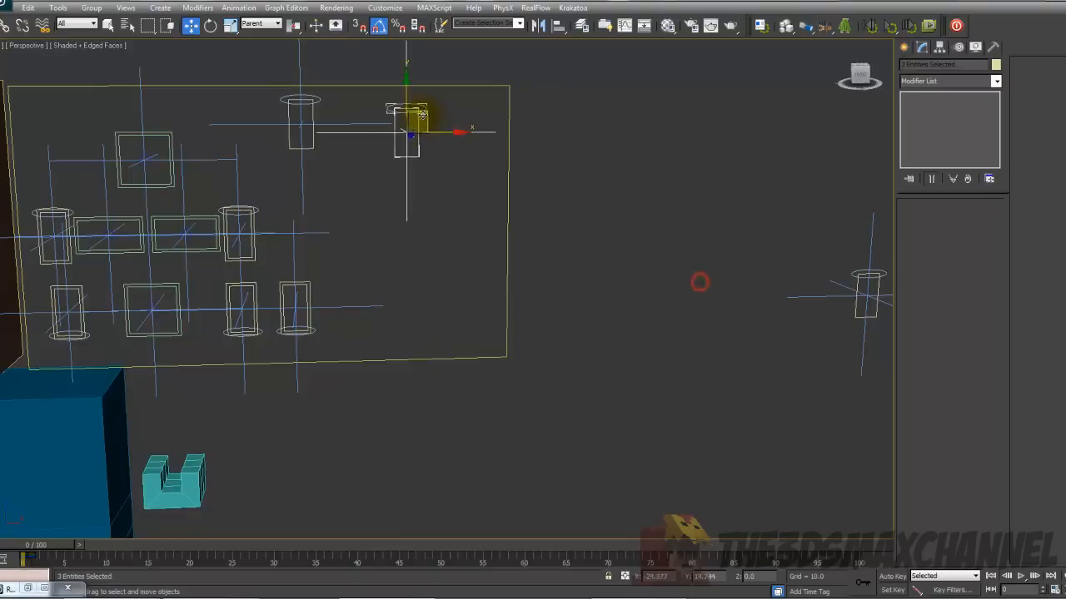
Step: Shift-drag slider copies along the panel's top row to make five evenly spaced sliders
left_click_drag(463, 131, 403, 125)
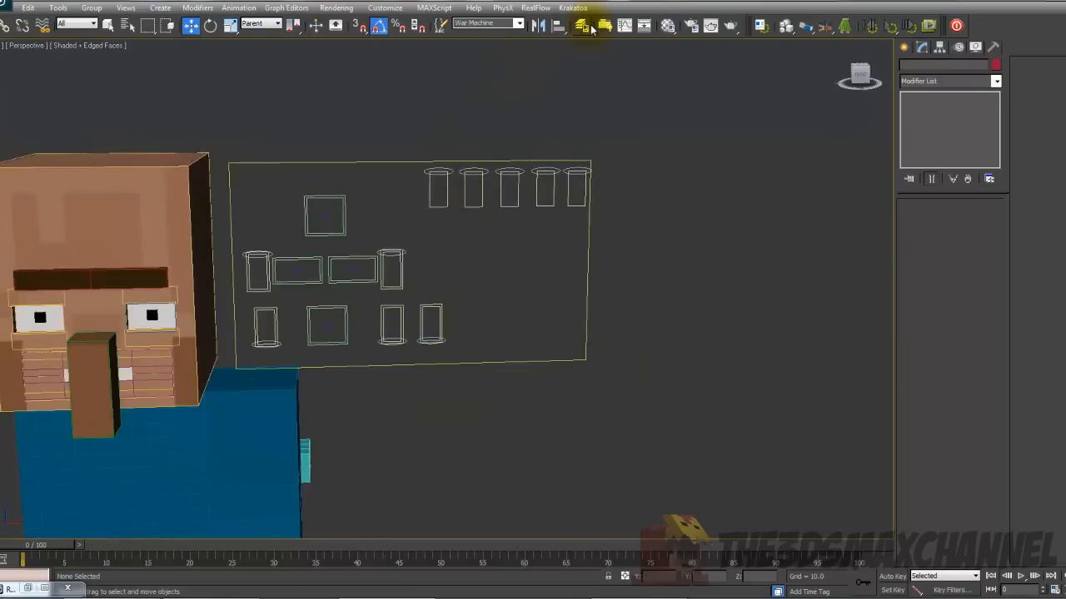
Step: Place circle controls onto the top-row slider frames, giving the board five slider controls
left_click(580, 25)
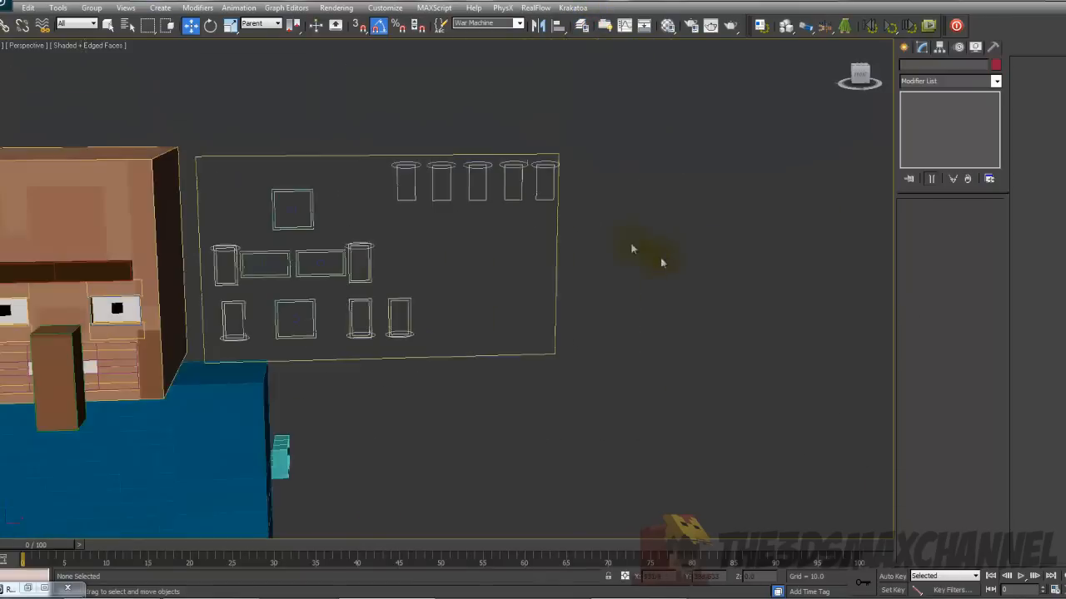
left_click(406, 174)
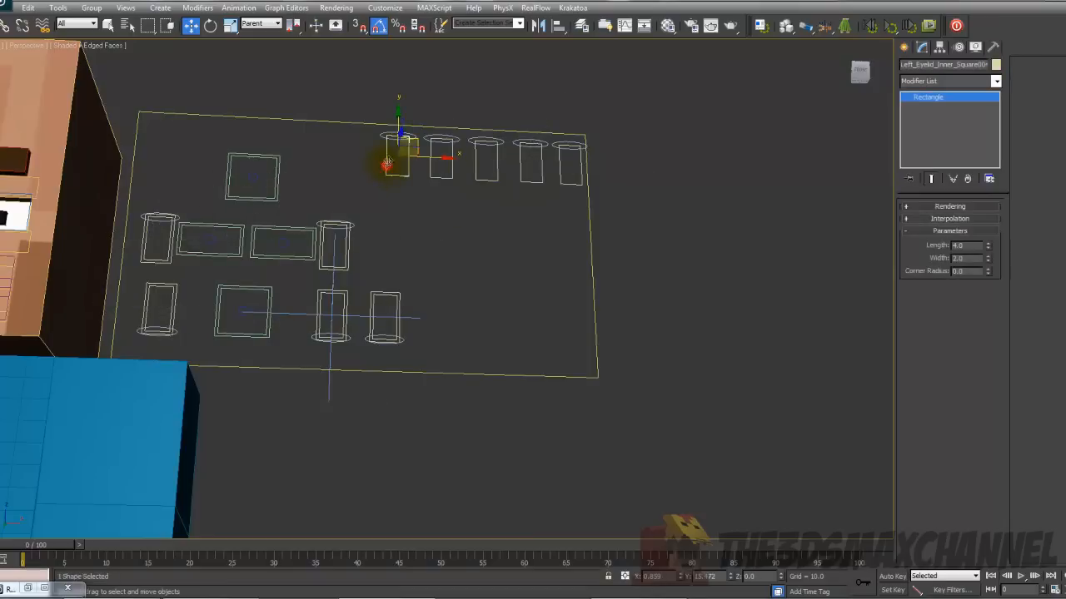
left_click(398, 146)
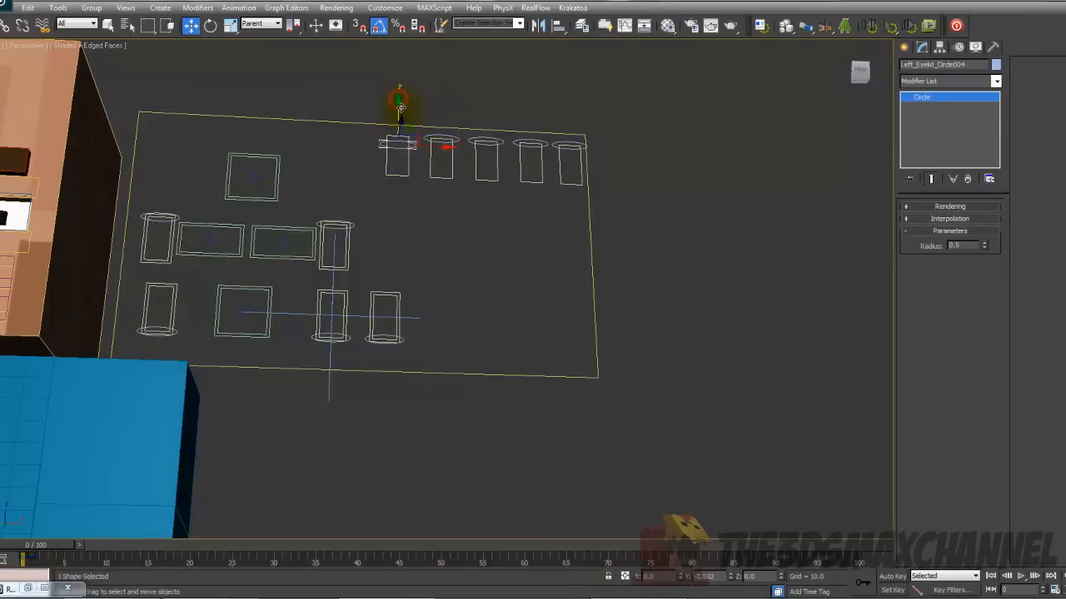
left_click(386, 300)
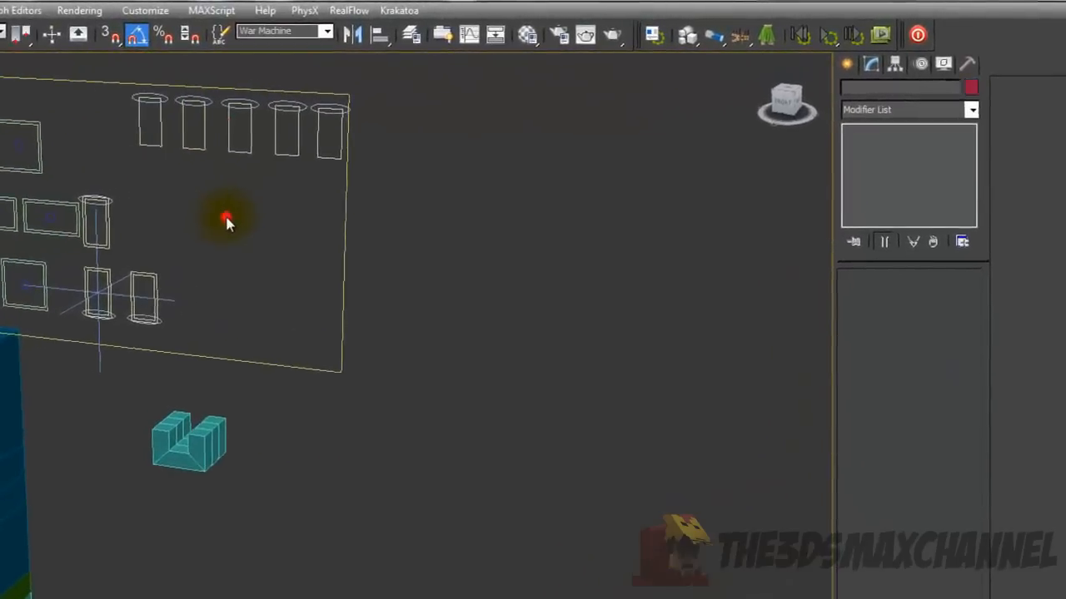
left_click(148, 114)
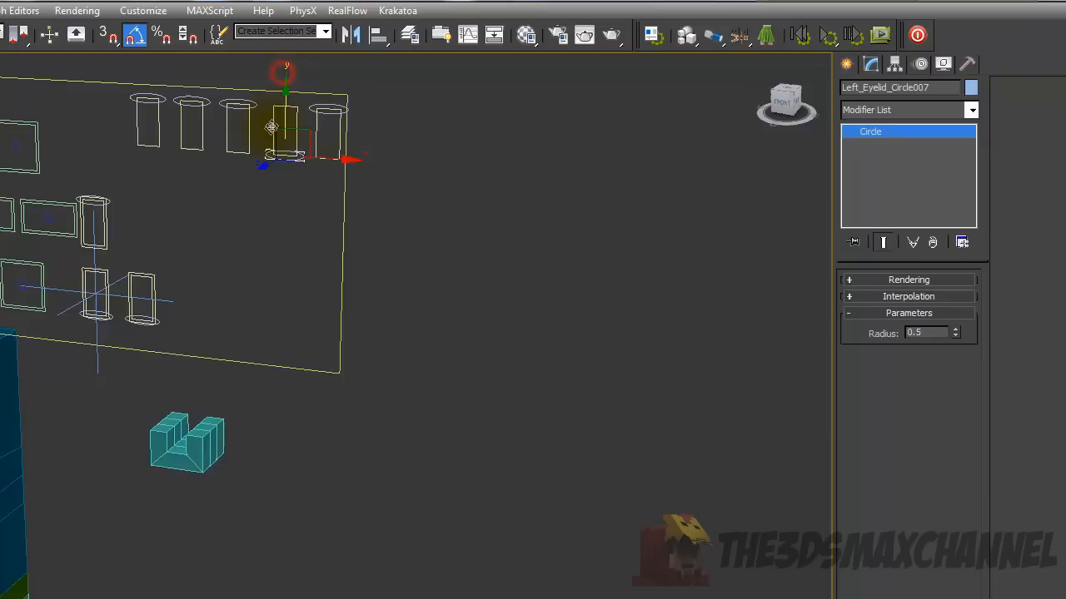
left_click(325, 109)
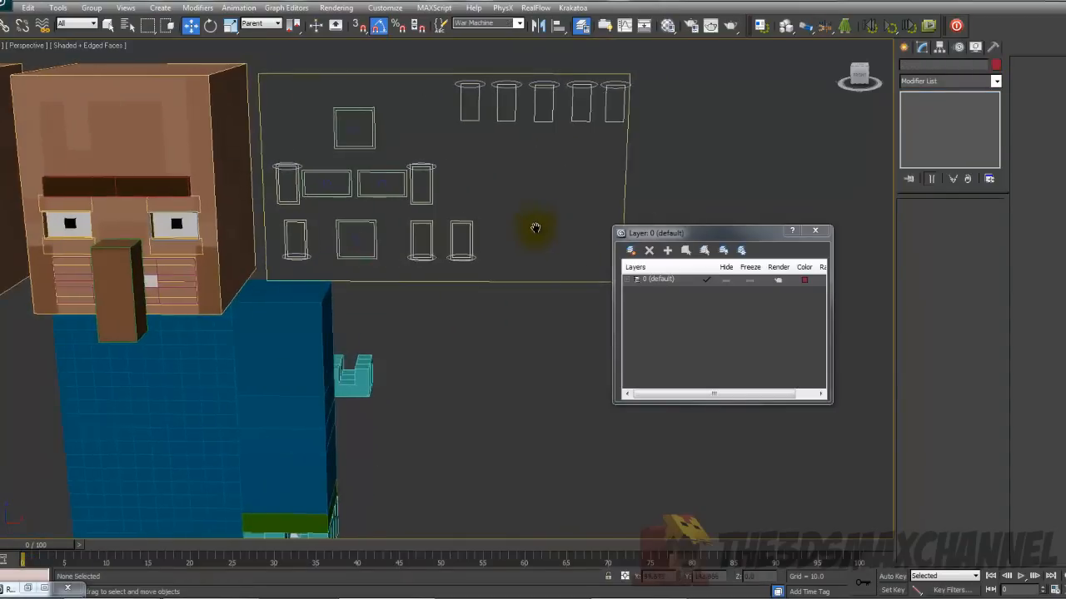
Step: Add the selected control panel shapes to the new Control_panel layer
left_click(666, 249)
type("Control_panel")
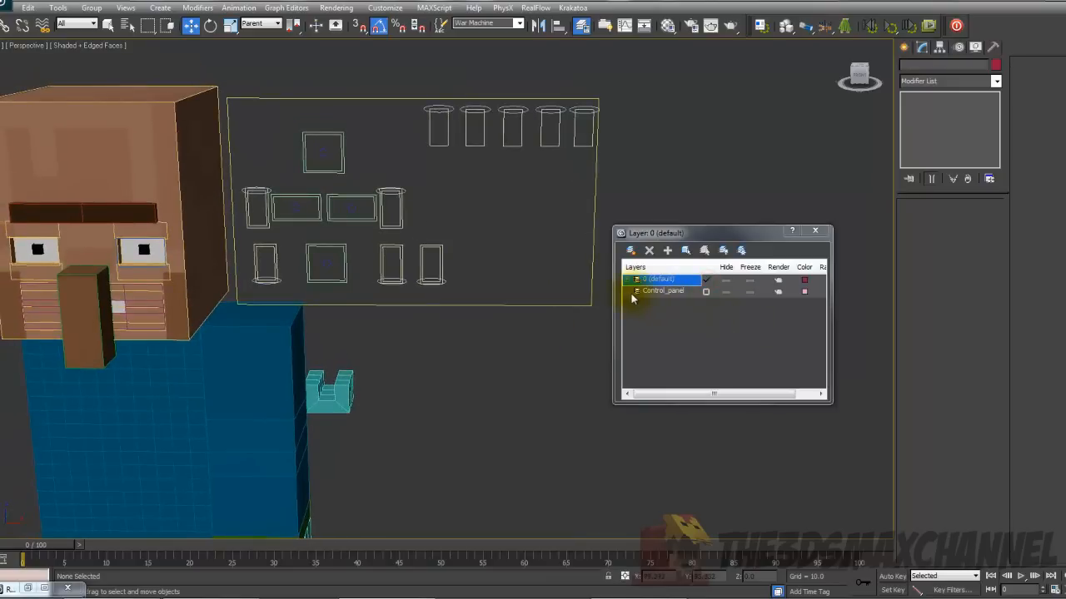
left_click(663, 290)
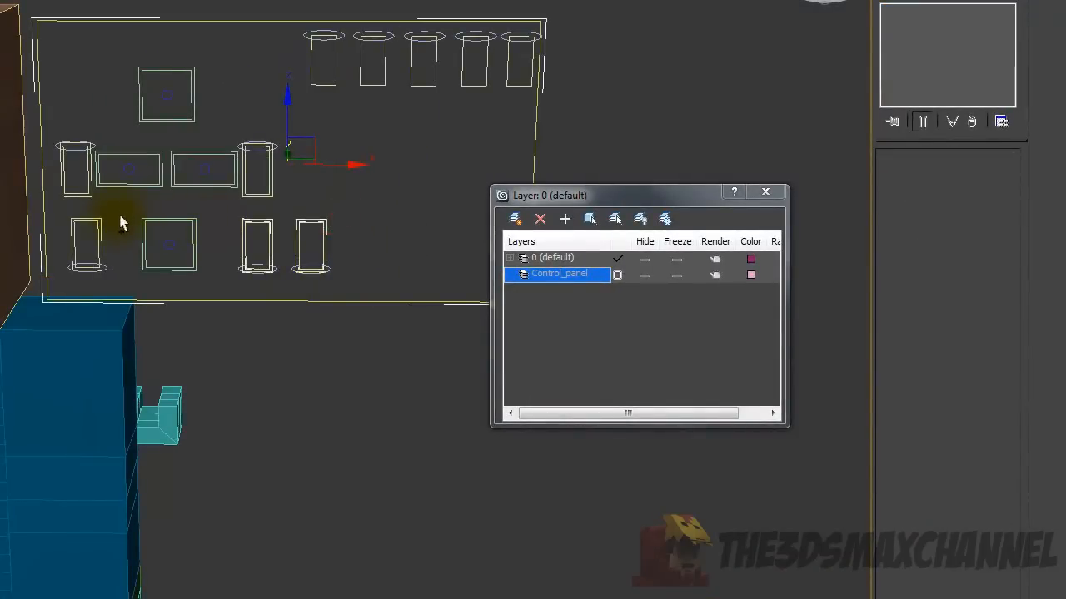
mouse_move(56, 175)
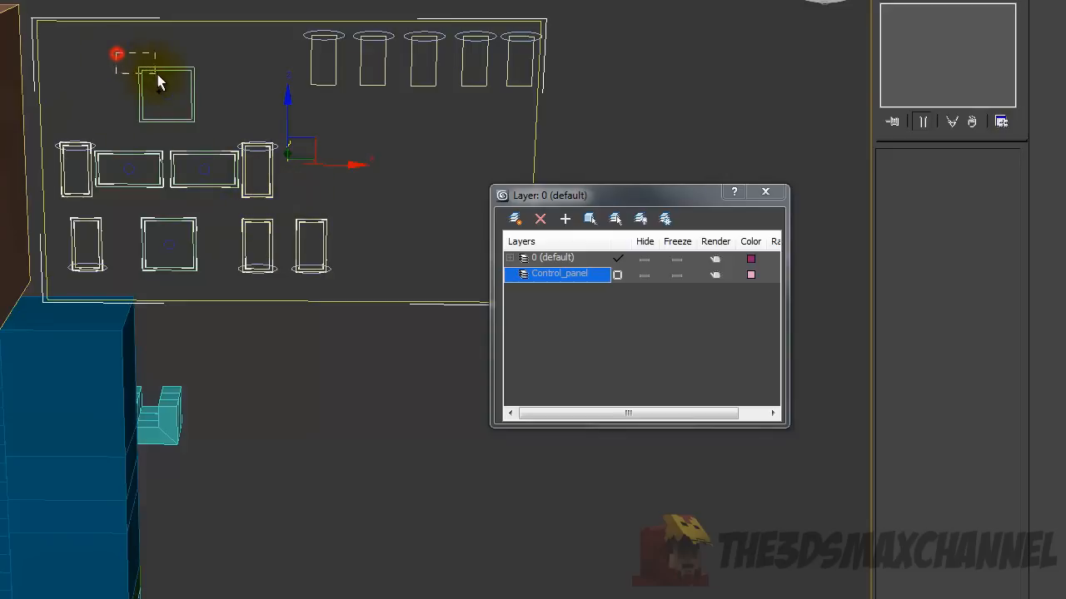
mouse_move(566, 218)
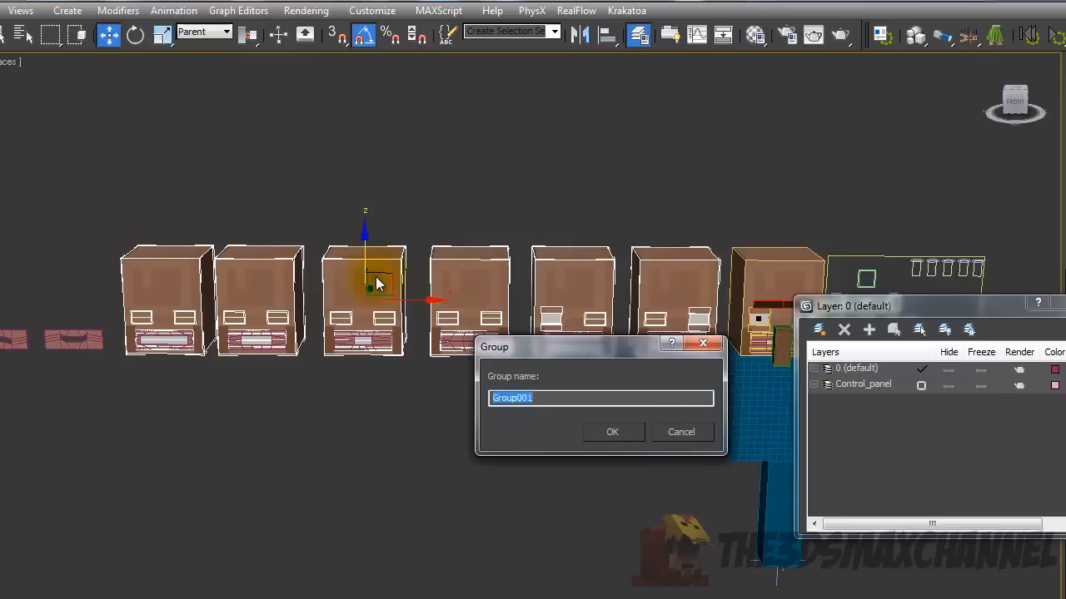
Step: Group the morph head copies under the name Villager_Morph_Heads
type("Morph_Heads")
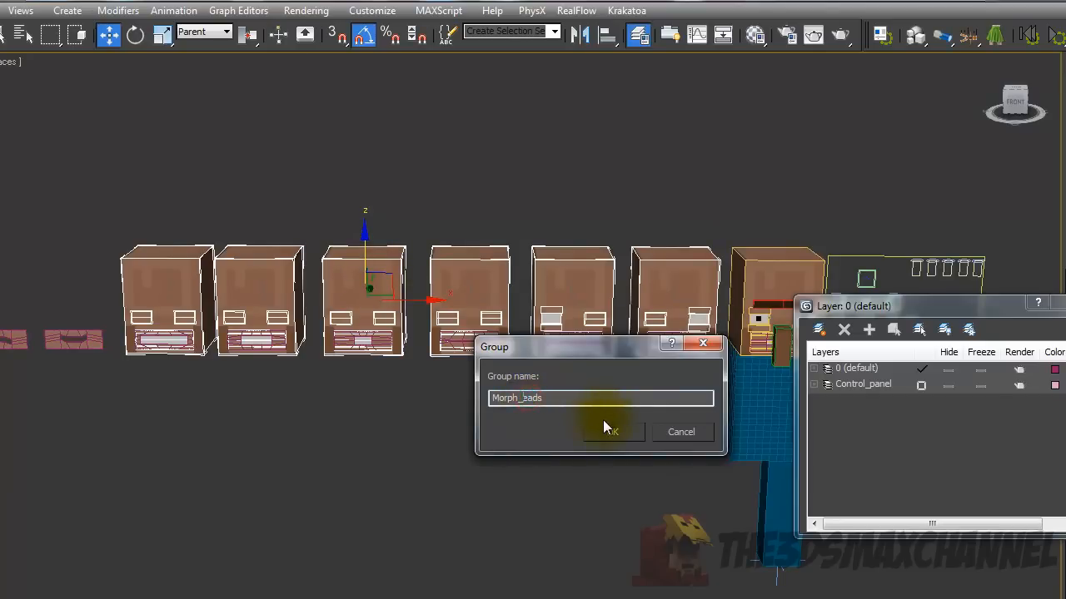
type("VMorph_Heads")
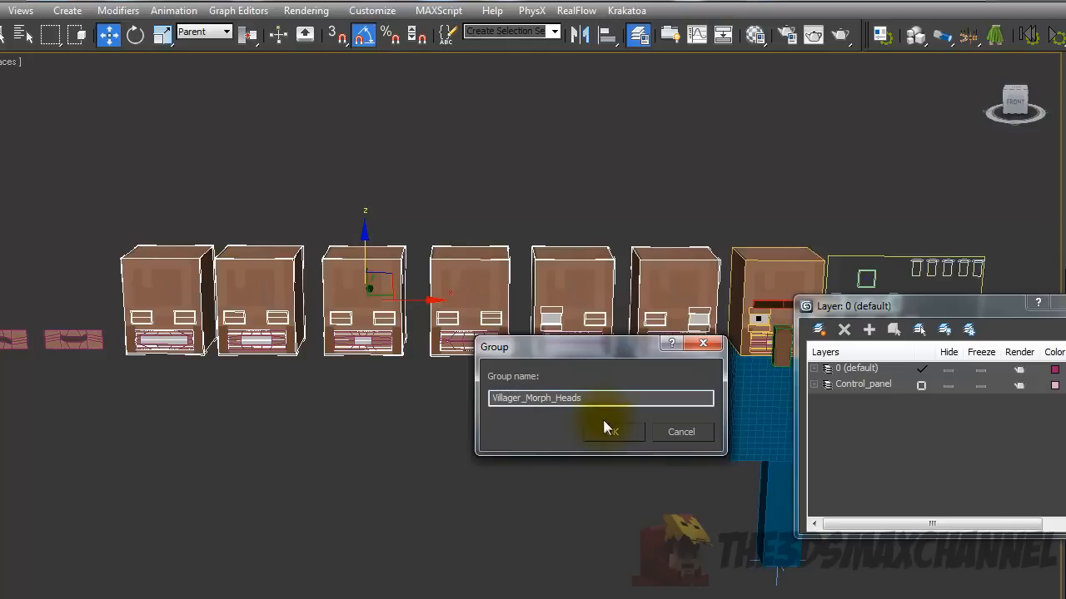
left_click(613, 431)
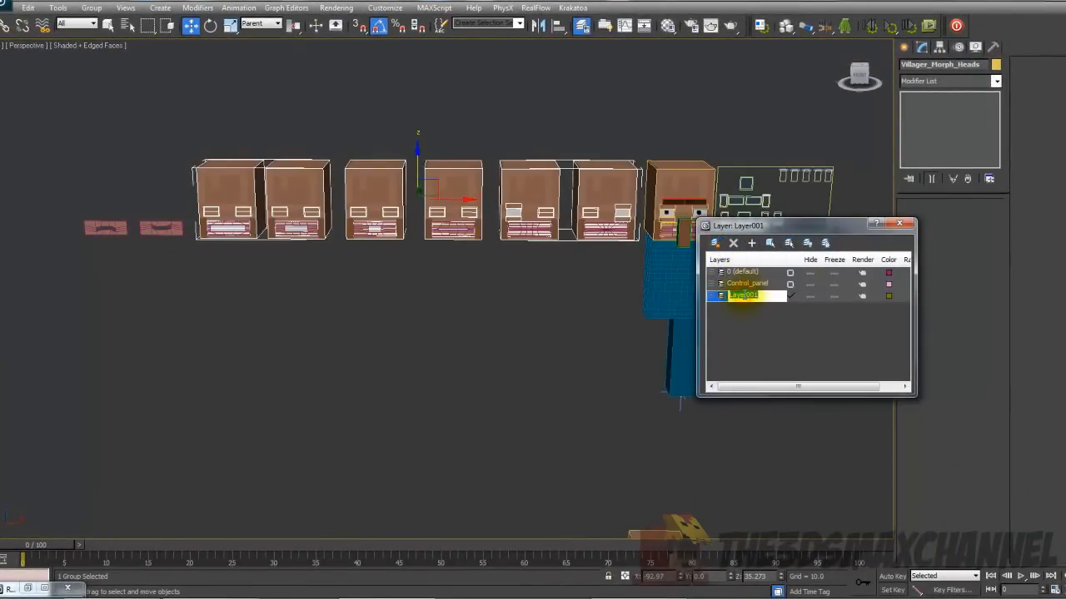
Step: Create a third layer and name it Morpher_objects
type("Morpher_objects")
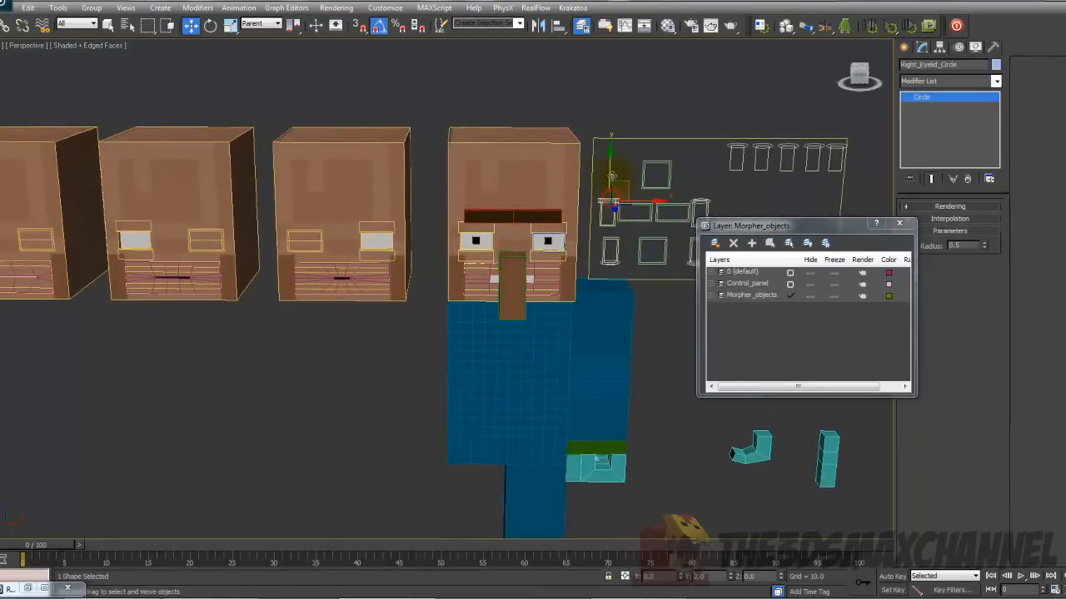
left_click(349, 340)
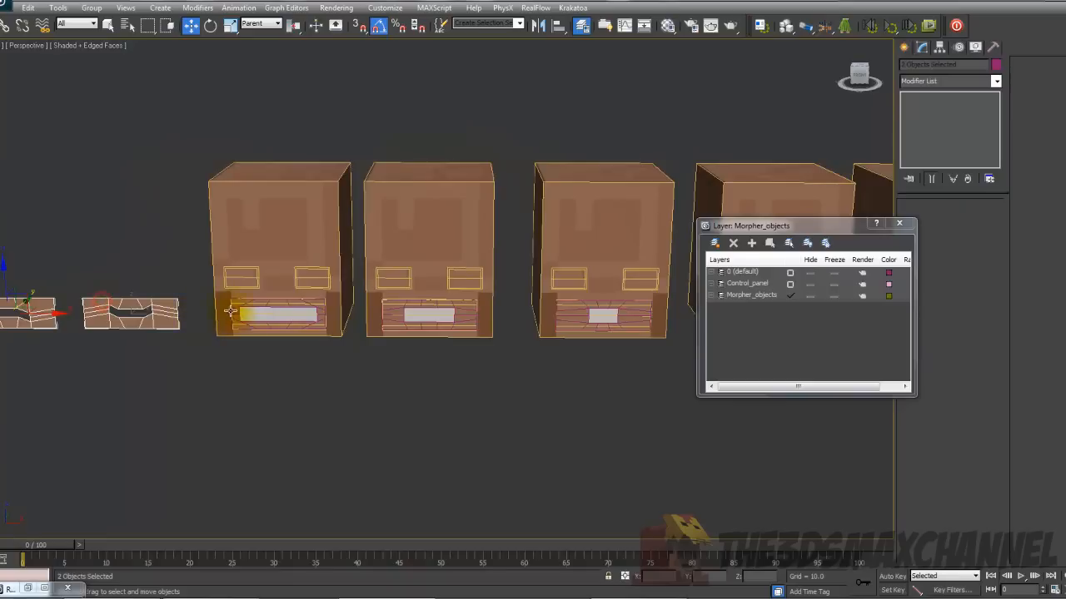
Step: Group the selected mouth pose blocks as Villager_mouth
left_click(430, 320)
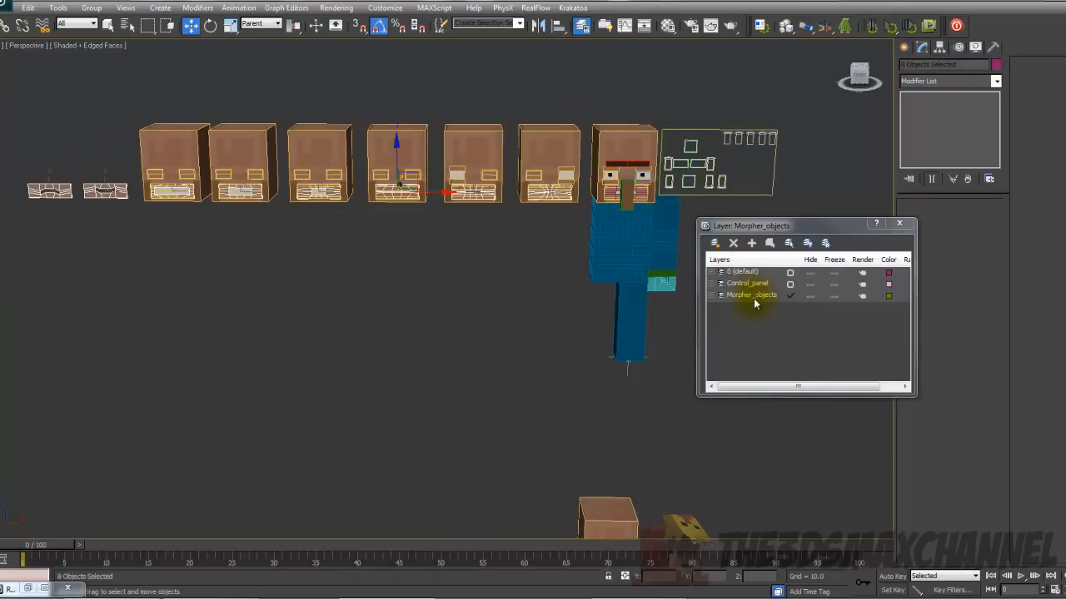
left_click(91, 7)
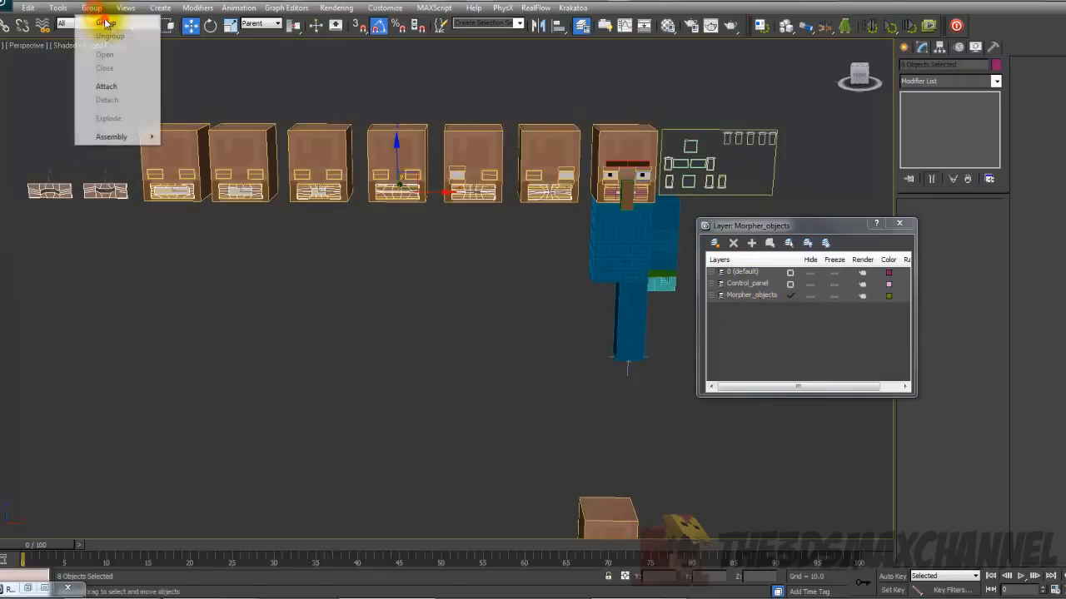
left_click(101, 24)
type("Villager_morph")
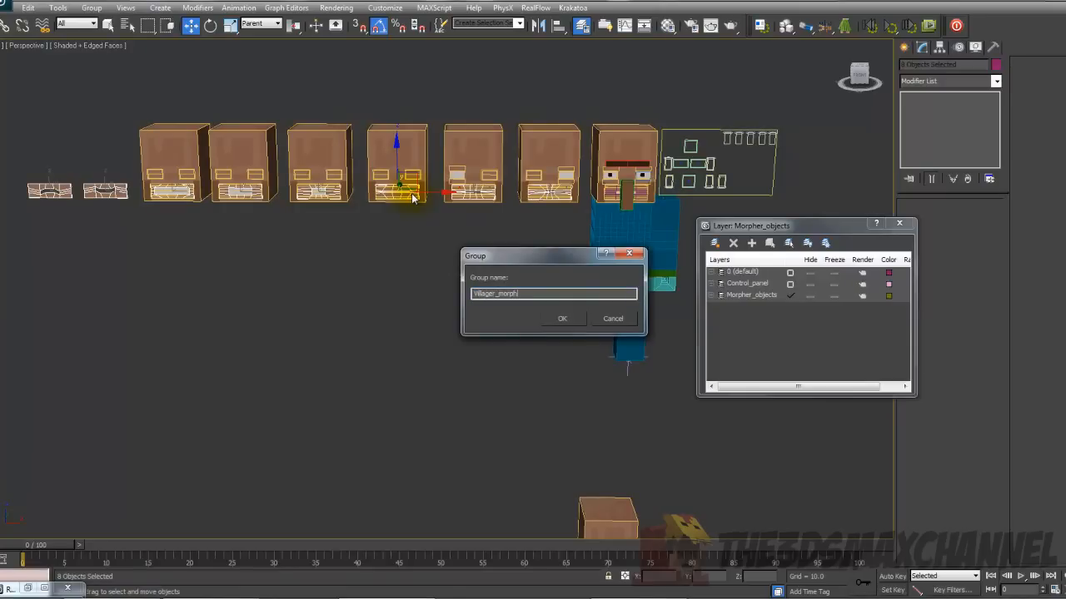
left_click(561, 318)
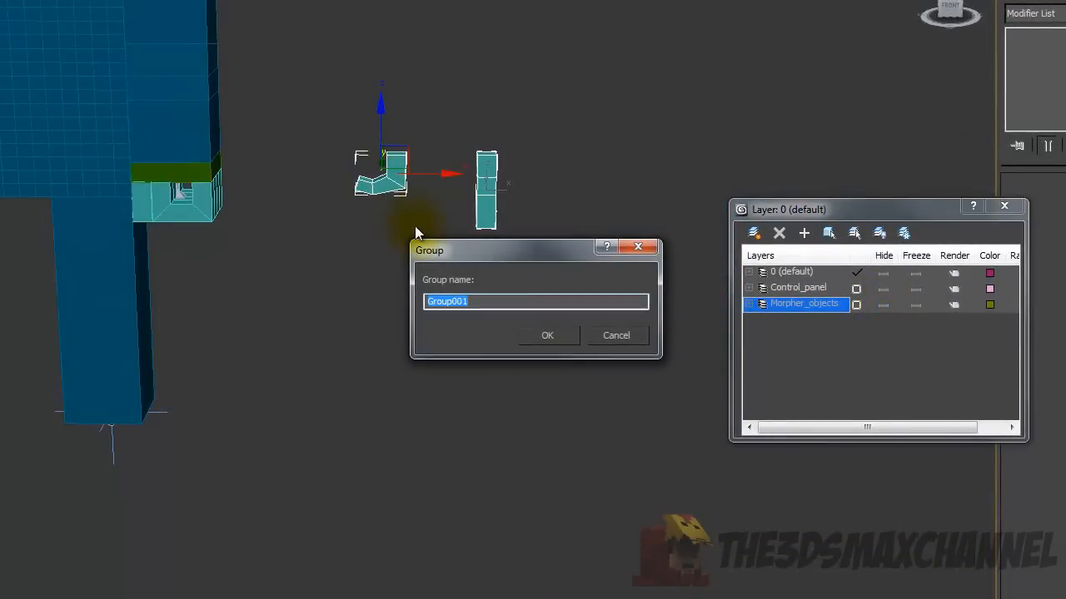
Step: Name the finger pieces group Villager_morp fingers and confirm it
type("Villager_")
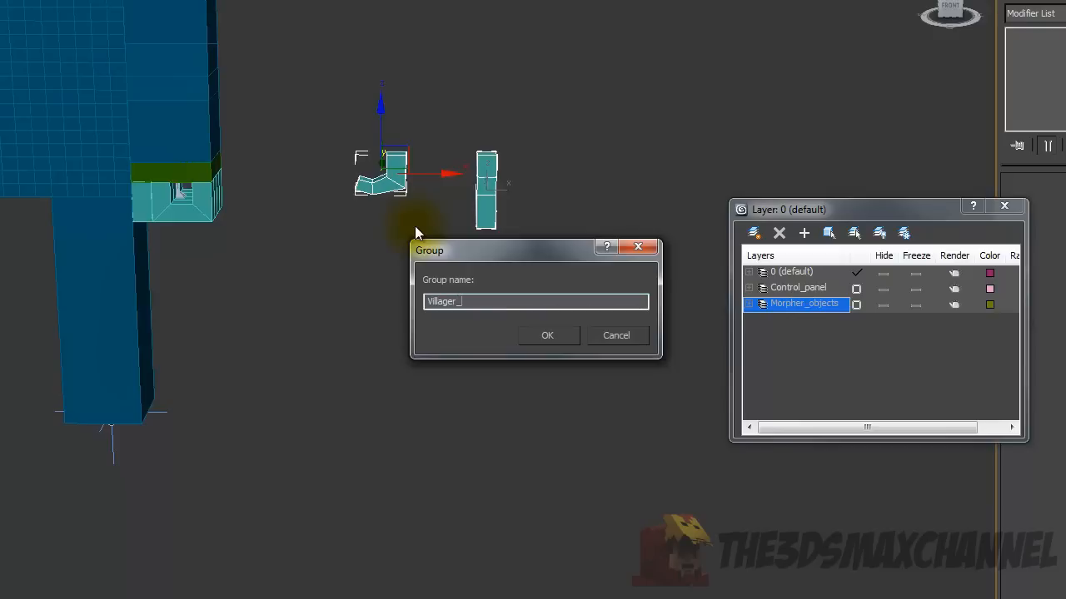
type("morph_fi")
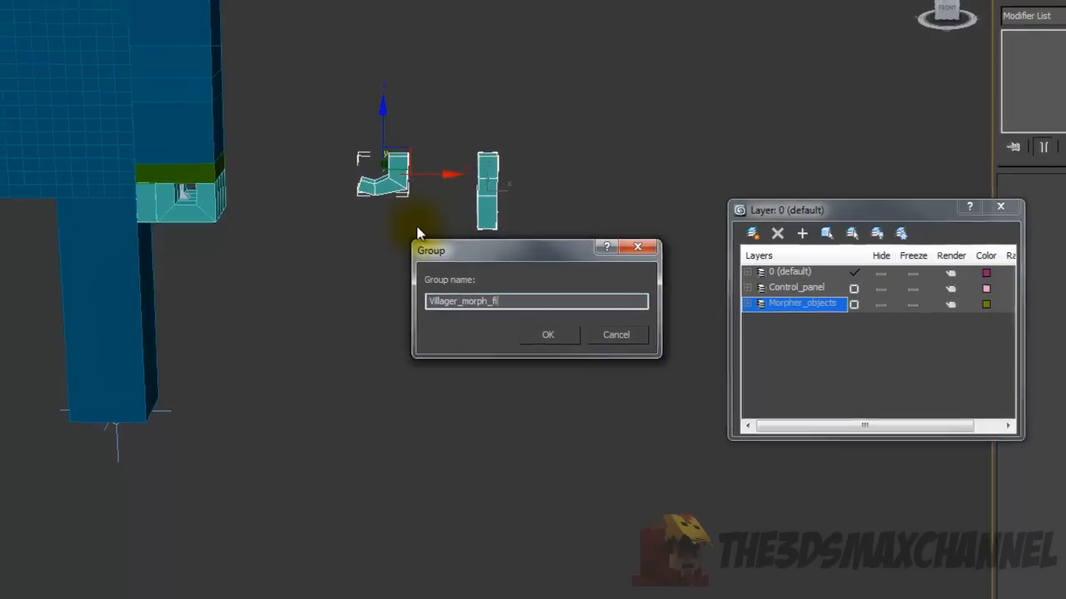
left_click(546, 334)
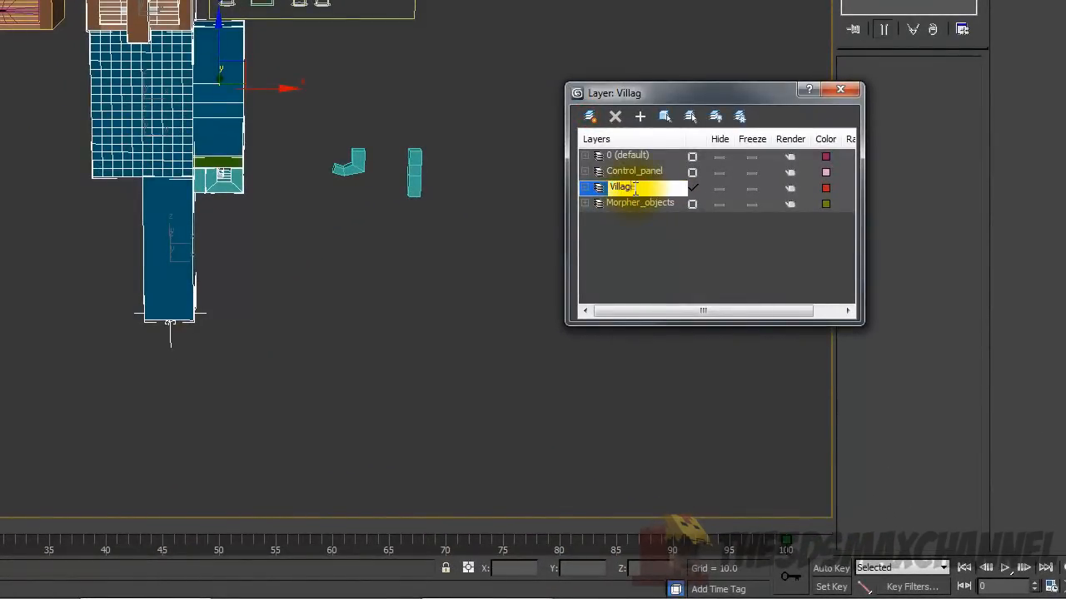
Step: Rename the new layer Villager_rig beside Control_panel and Morpher_objects
type("Villager_rig")
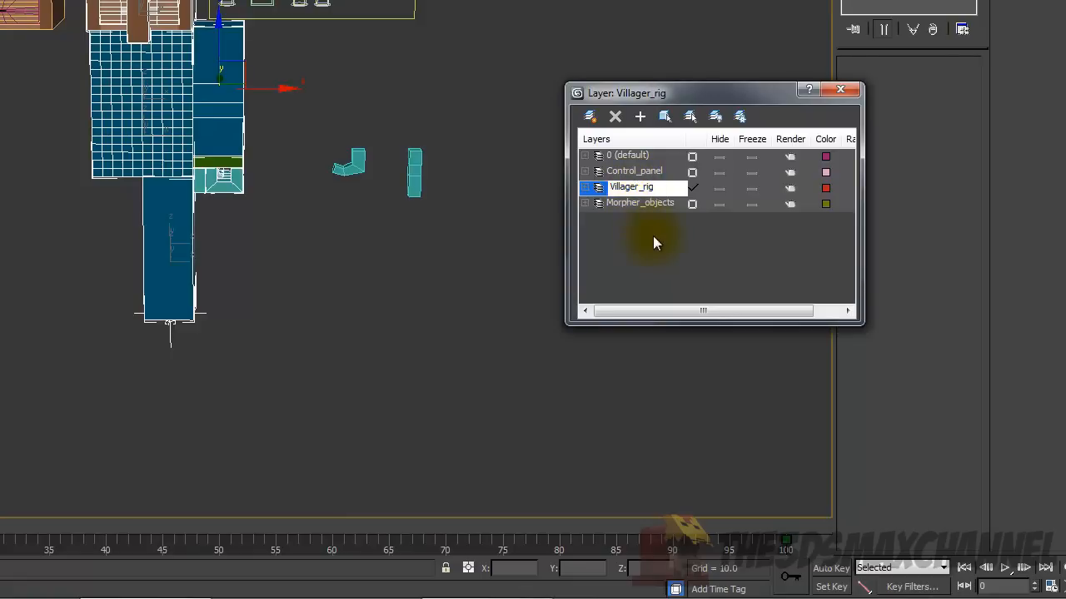
left_click(630, 155)
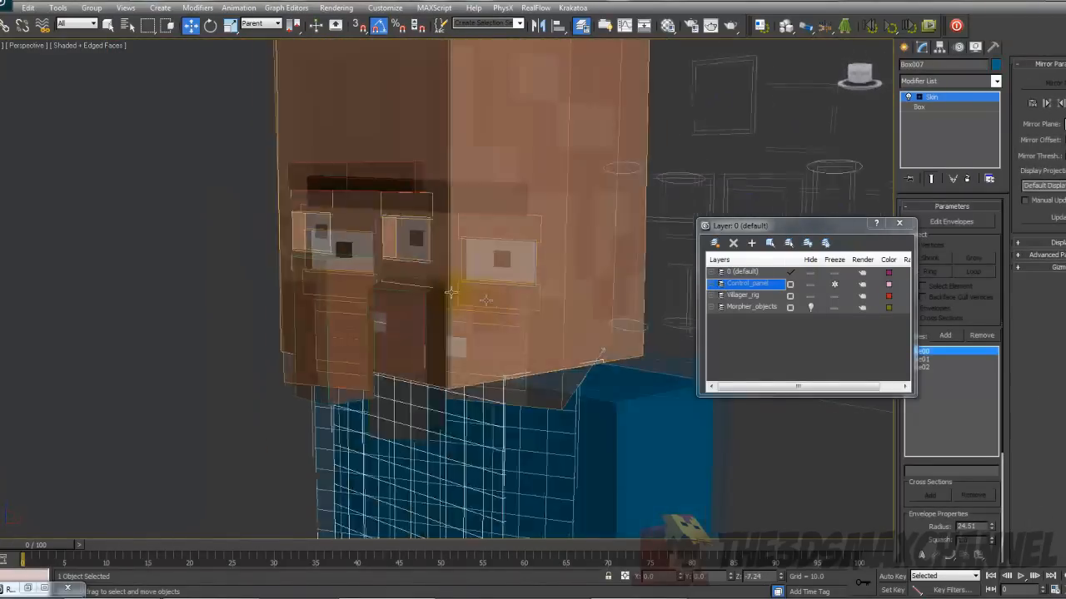
left_click_drag(807, 225, 386, 208)
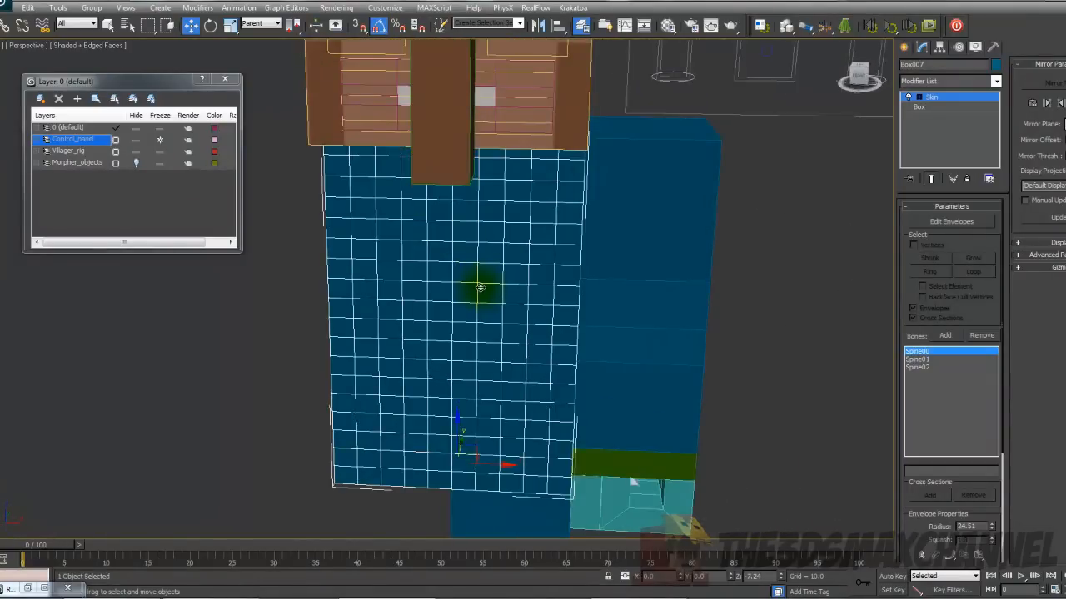
left_click_drag(483, 291, 458, 349)
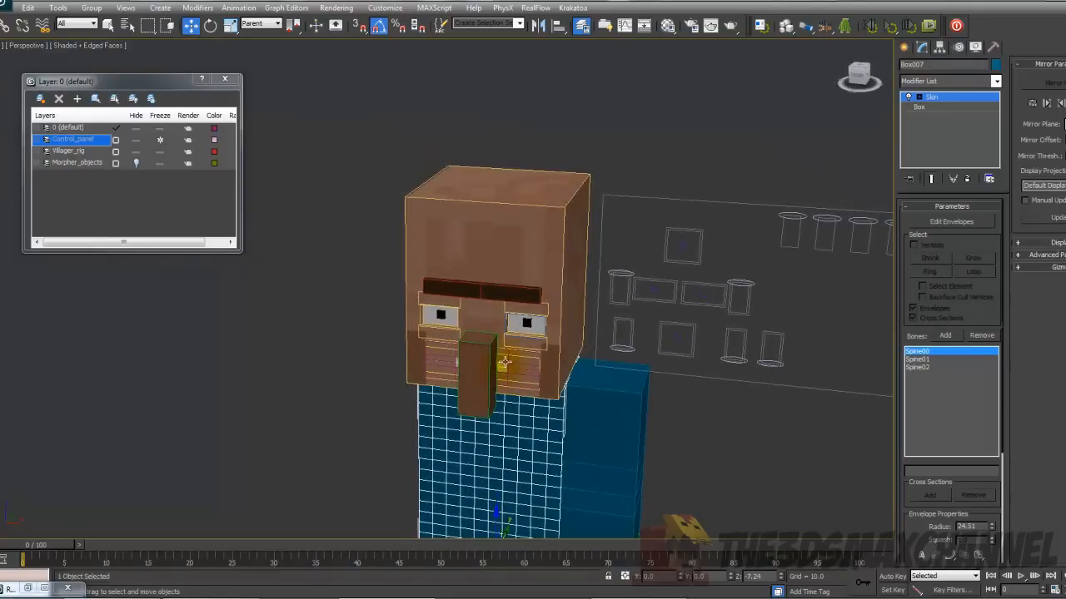
left_click_drag(503, 363, 423, 279)
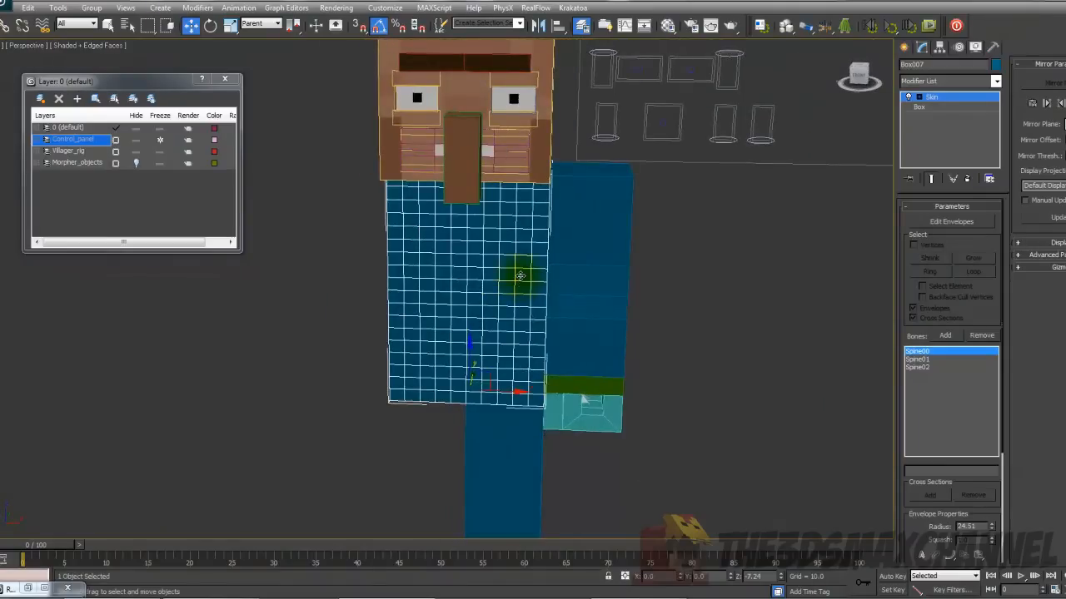
mouse_move(650, 224)
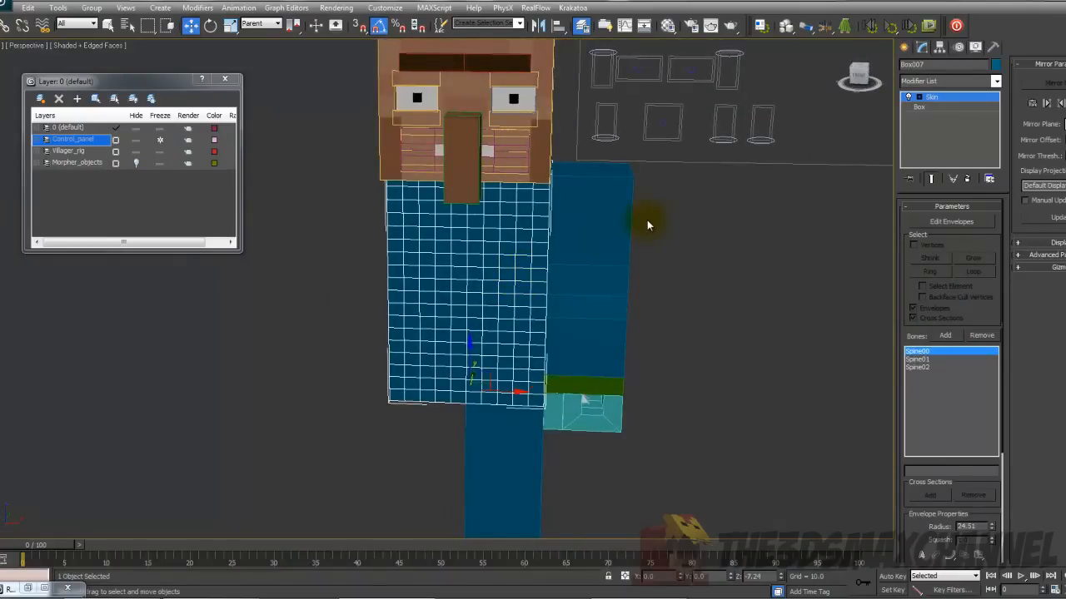